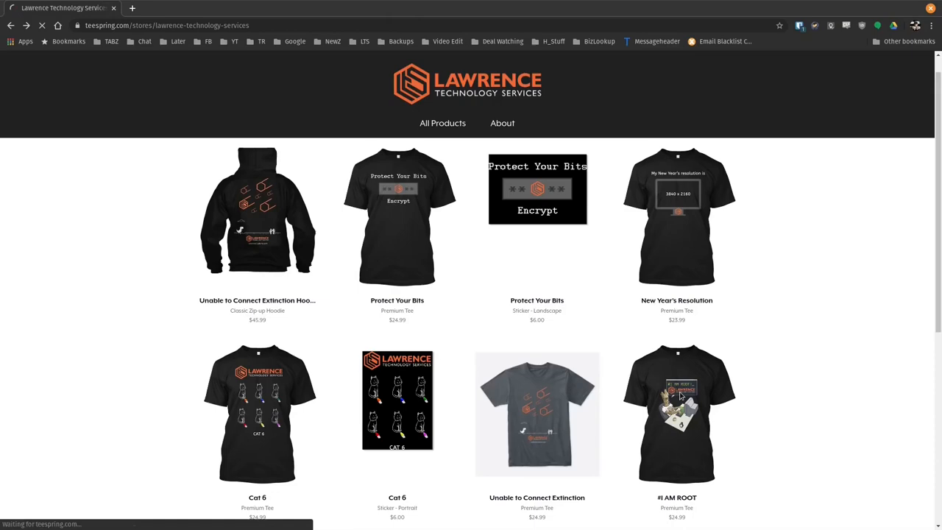
Step: Show the Lawrence Technology Services Teespring store with its shirts and stickers
{"action": "left_click", "coordinate": [677, 413]}
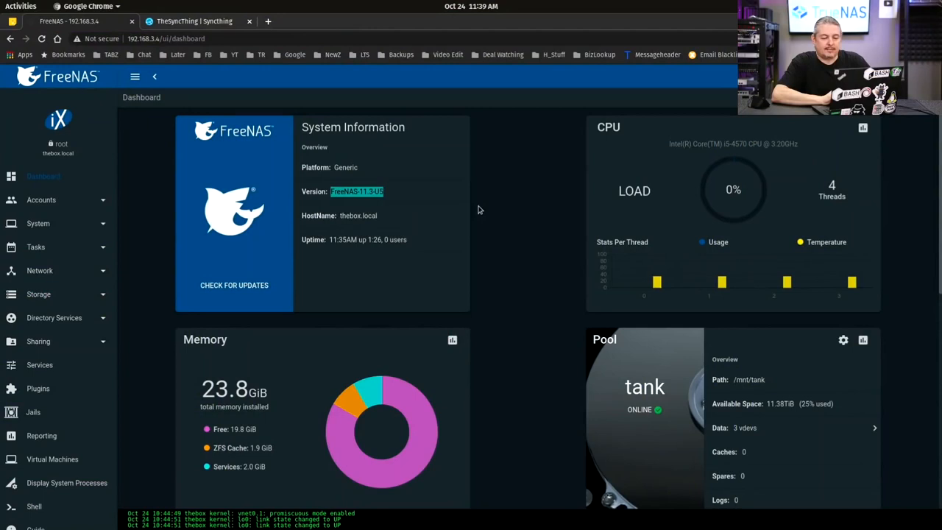
{"action": "mouse_move", "coordinate": [666, 146]}
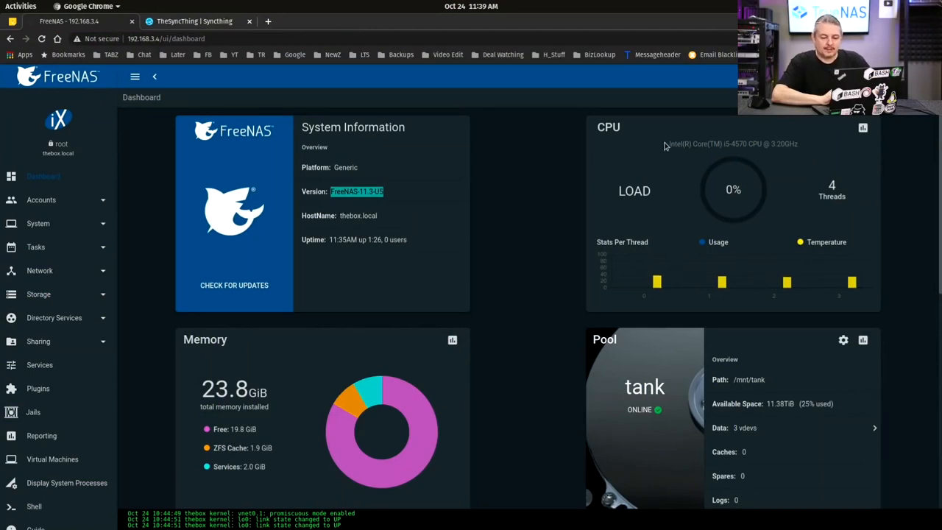
Step: Note the installed FreeNAS version and list the boot environments with 11.3-U5 active
{"action": "double_click", "coordinate": [733, 144]}
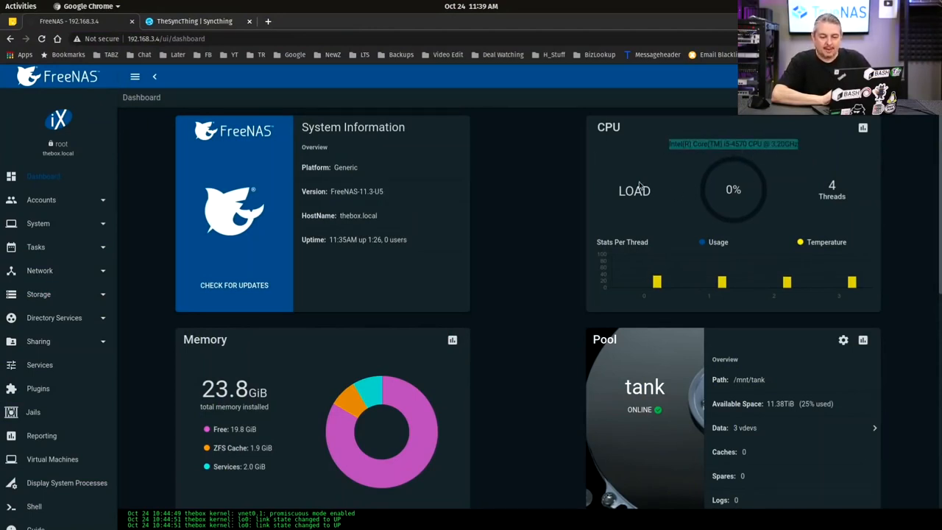
{"action": "mouse_move", "coordinate": [515, 236]}
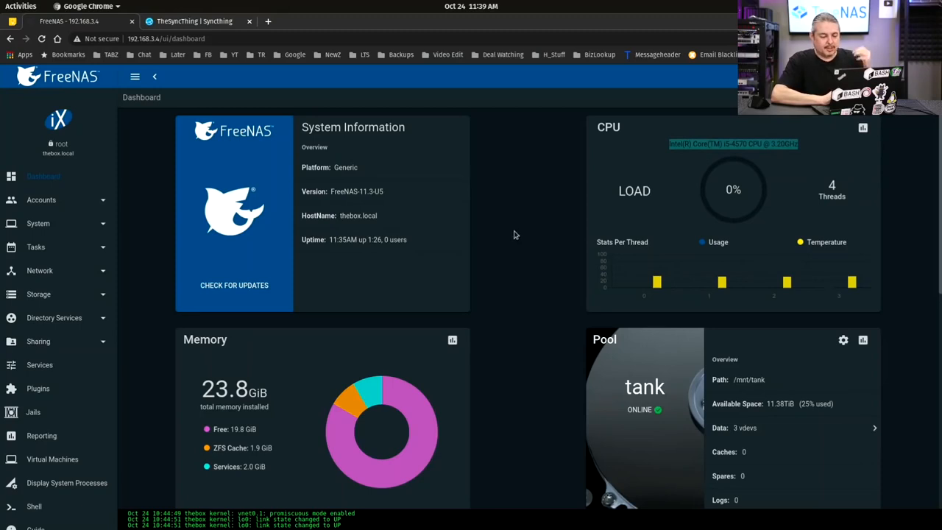
{"action": "mouse_move", "coordinate": [470, 257]}
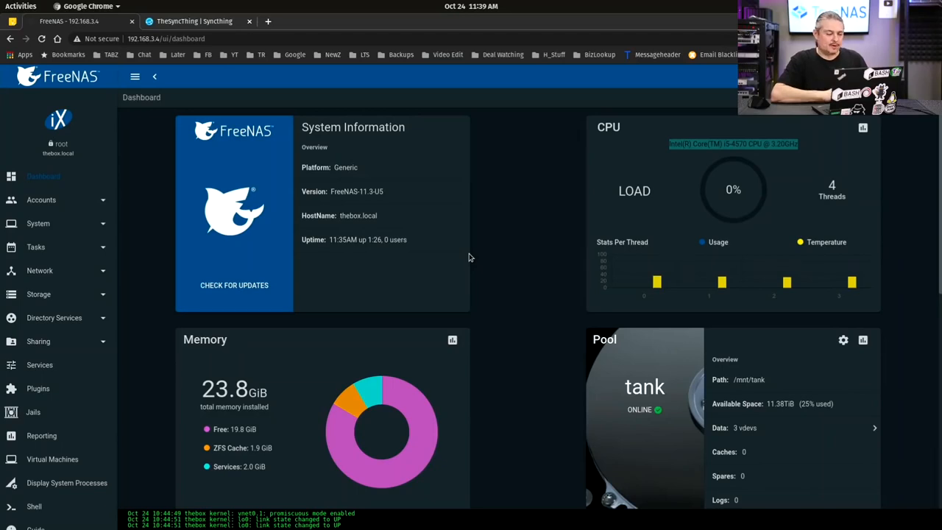
{"action": "left_click", "coordinate": [38, 224]}
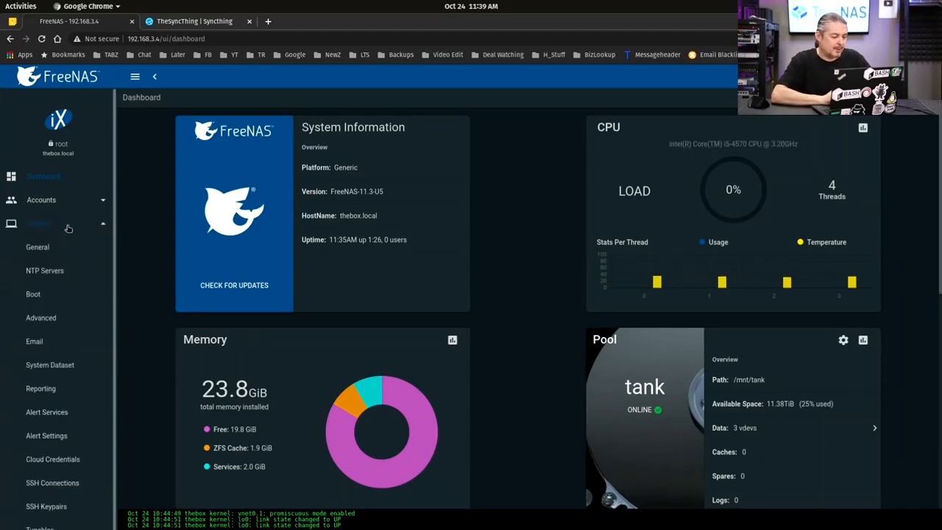
{"action": "left_click", "coordinate": [33, 294]}
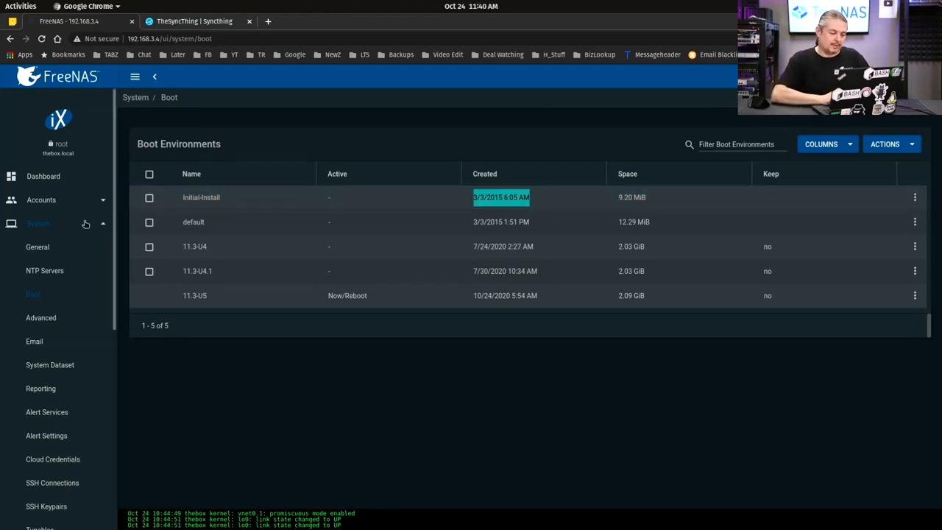
Step: Show the tank pool's status with its last scrub finished with zero errors
{"action": "left_click", "coordinate": [37, 294]}
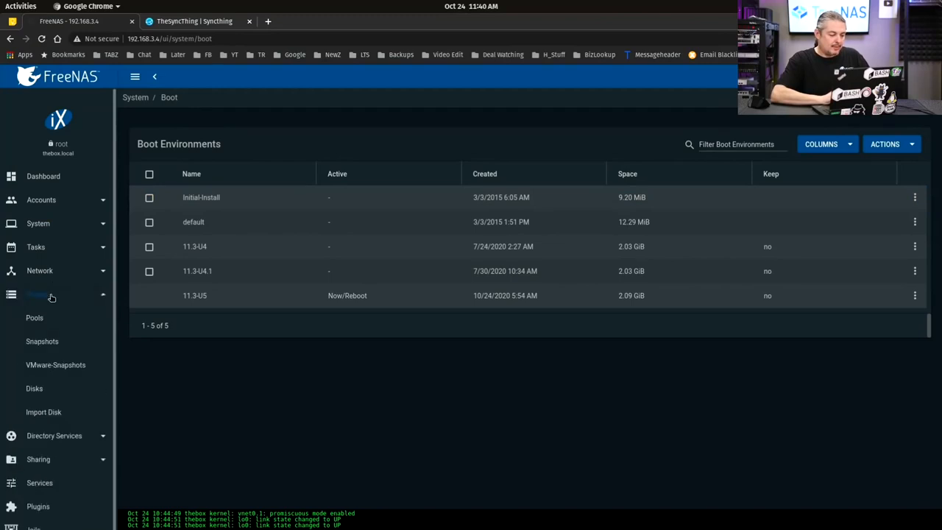
{"action": "left_click", "coordinate": [33, 318]}
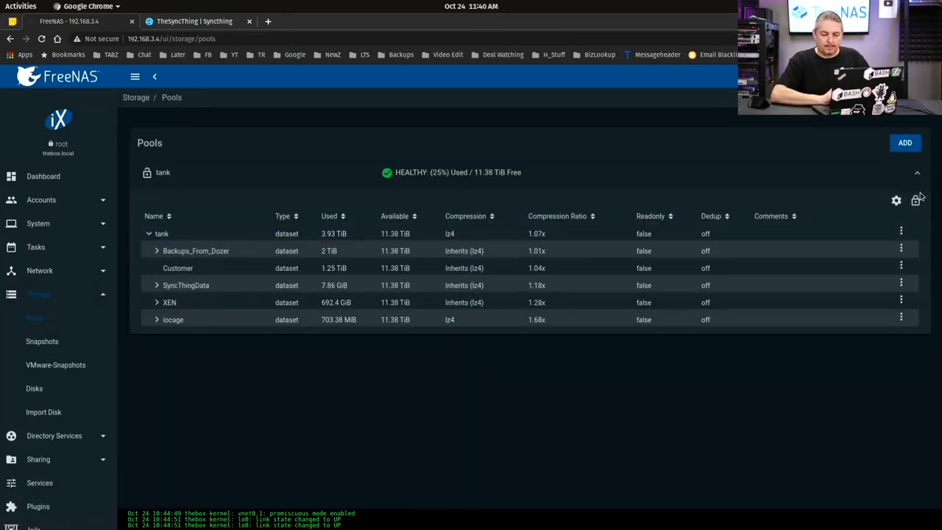
{"action": "left_click", "coordinate": [895, 200]}
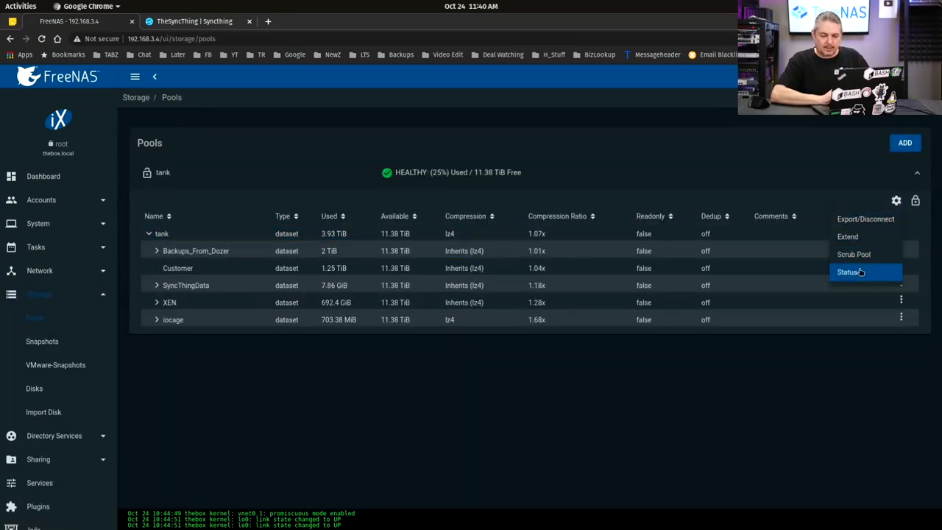
{"action": "left_click", "coordinate": [851, 271]}
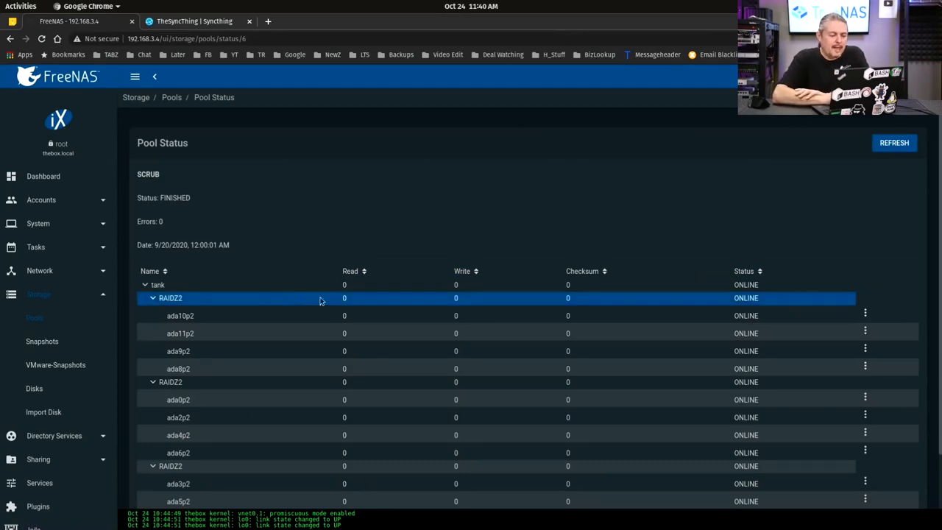
{"action": "scroll", "scroll_direction": "down", "scroll_amount": 3}
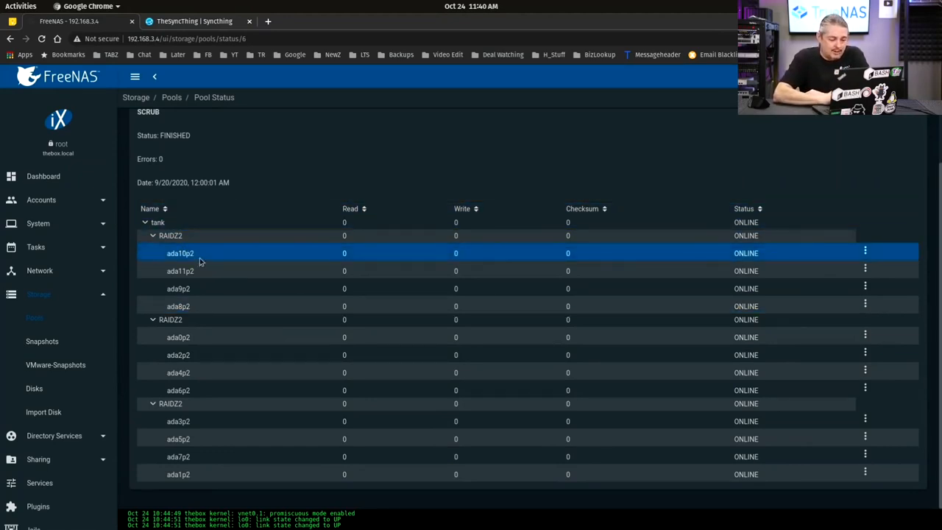
Step: Highlight the first RAIDZ2 vdev and disk ada2p2 in the second vdev
{"action": "left_click", "coordinate": [171, 236]}
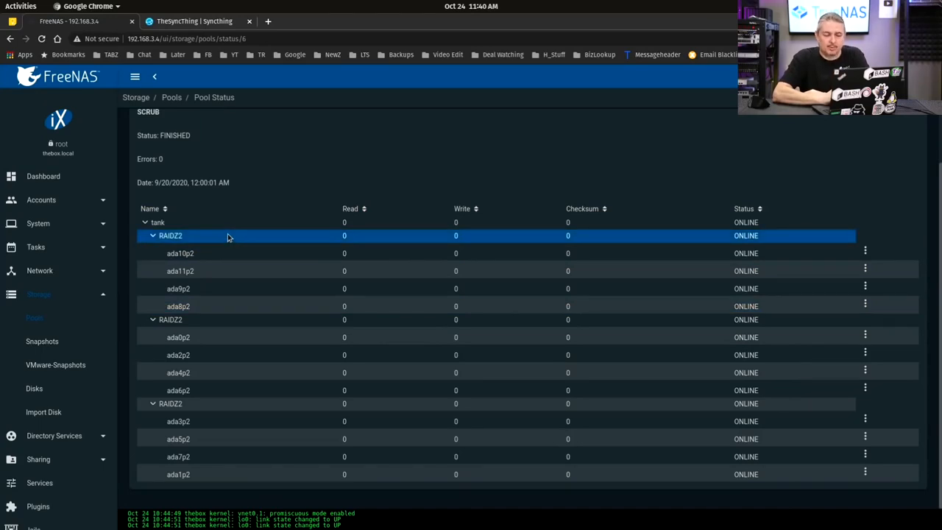
{"action": "left_click", "coordinate": [250, 354]}
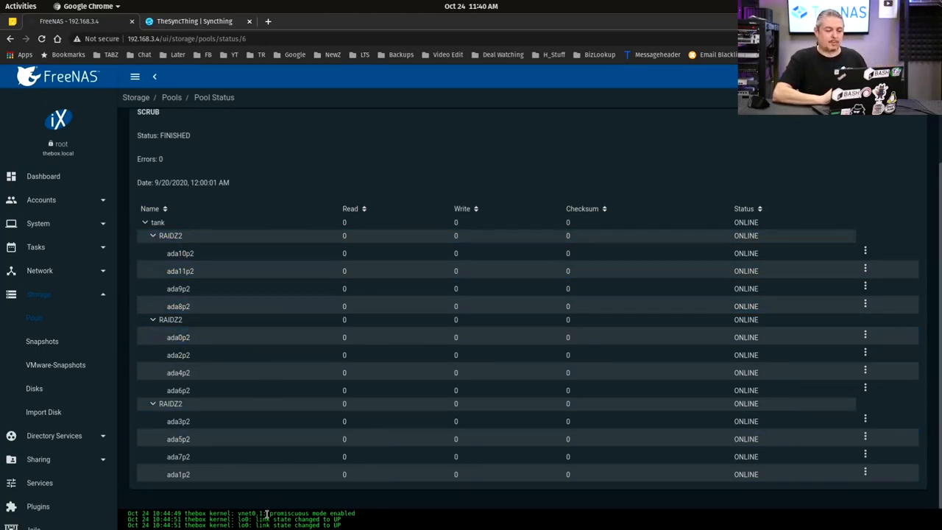
{"action": "left_click", "coordinate": [230, 354]}
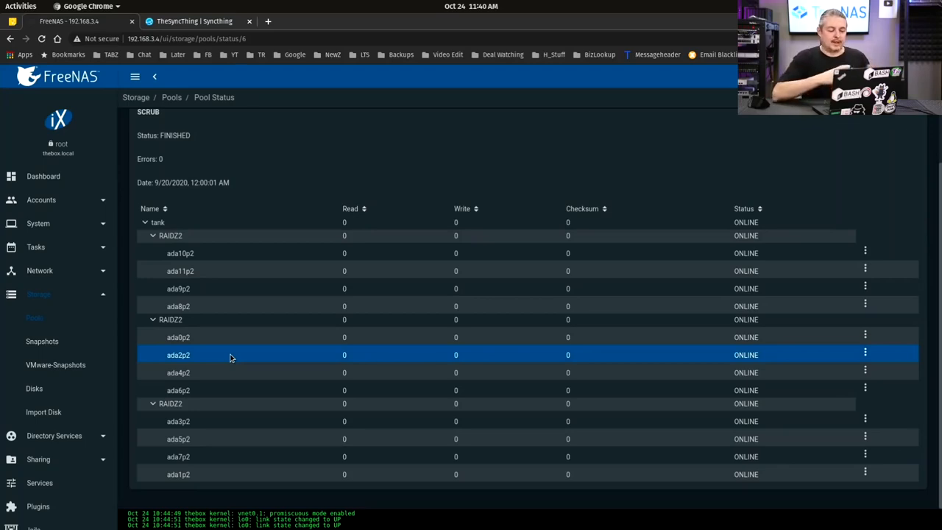
{"action": "mouse_move", "coordinate": [41, 341]}
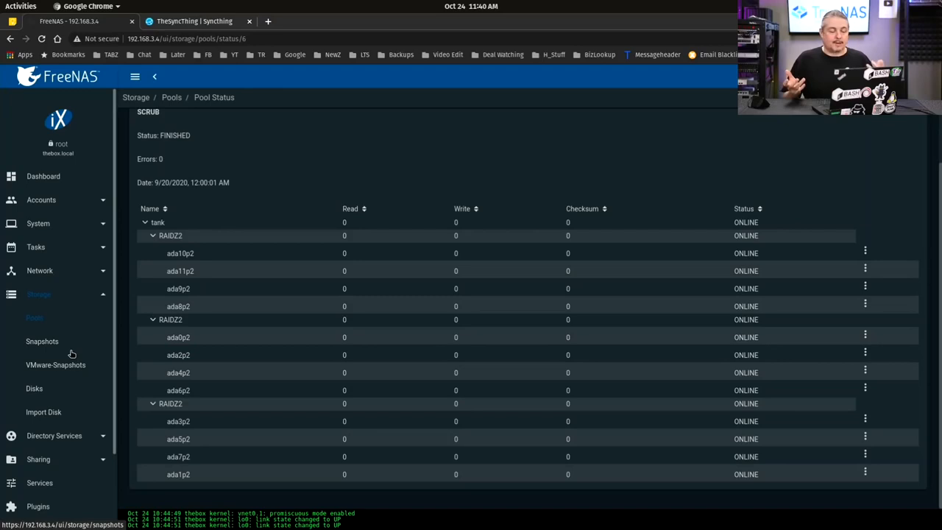
Step: List the jails, showing TheSyncThing running release 11.3-RELEASE-p8
{"action": "left_click", "coordinate": [38, 294]}
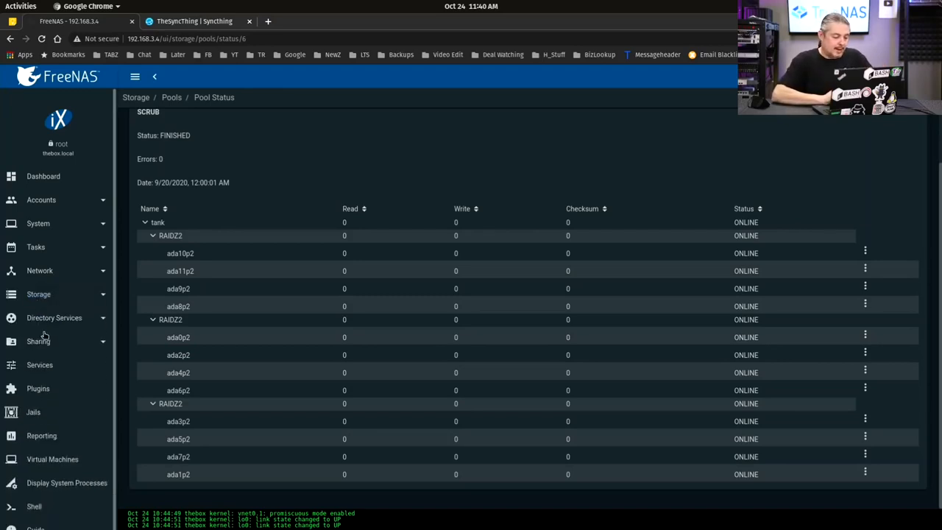
{"action": "left_click", "coordinate": [32, 412]}
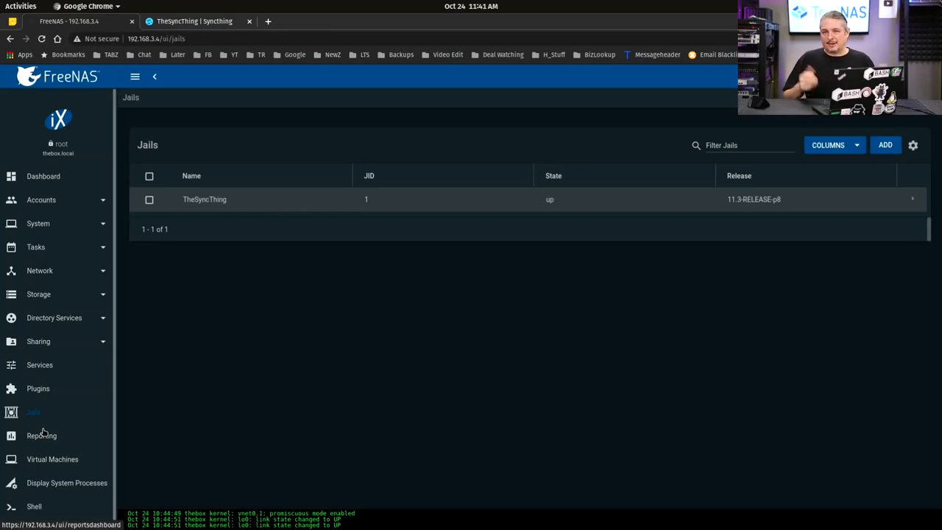
{"action": "mouse_move", "coordinate": [933, 244]}
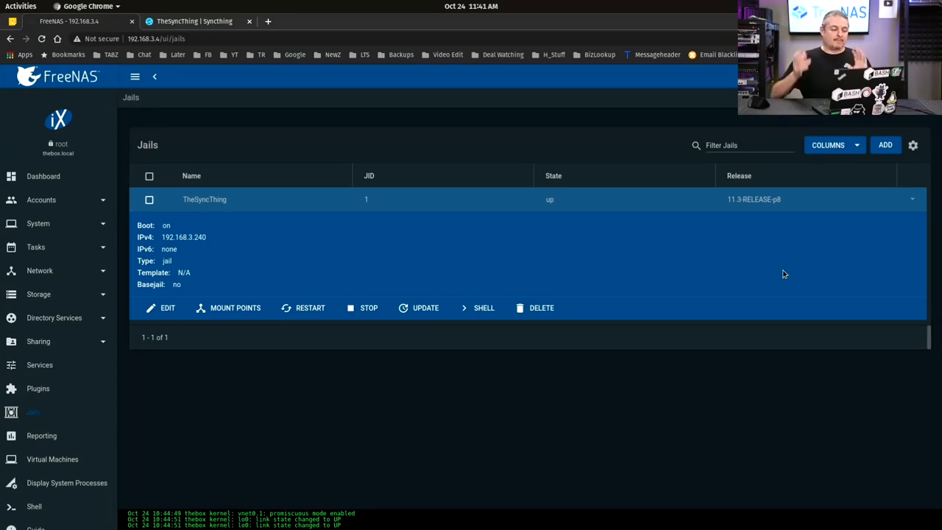
{"action": "mouse_move", "coordinate": [471, 264]}
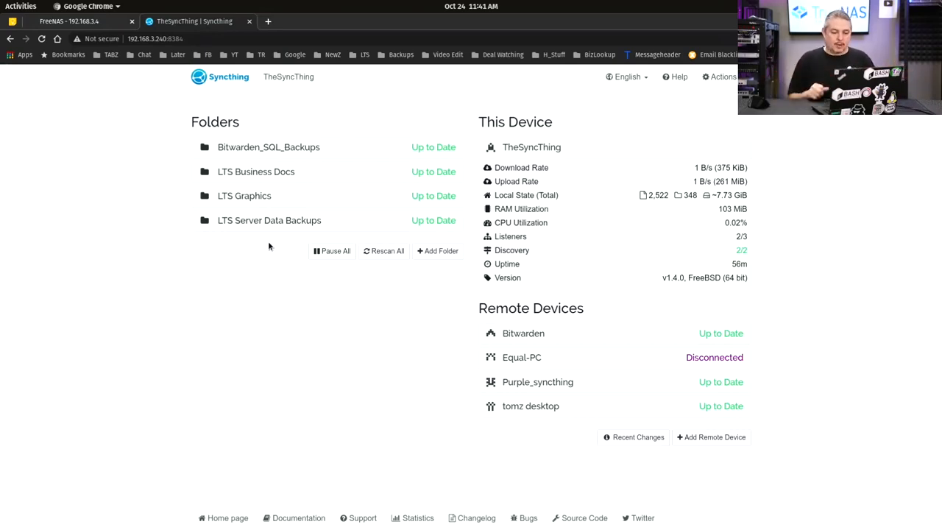
{"action": "mouse_move", "coordinate": [309, 193]}
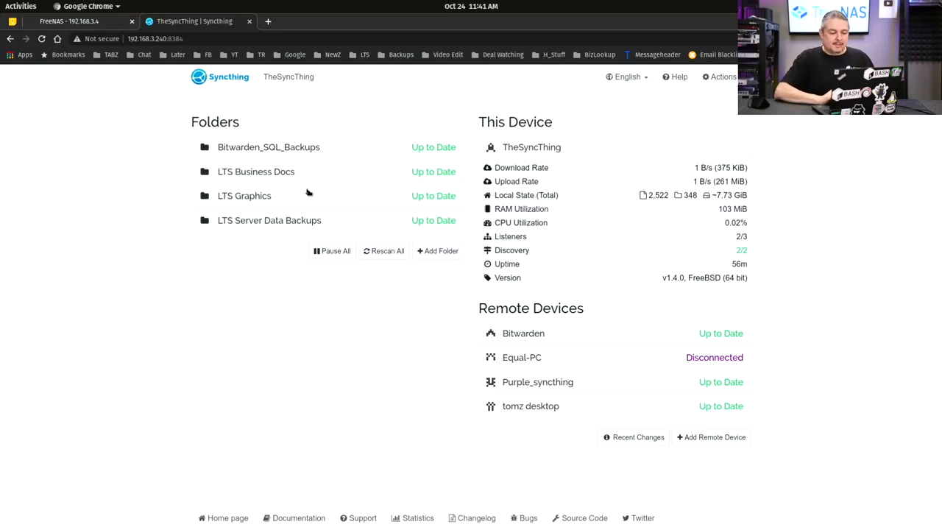
{"action": "mouse_move", "coordinate": [209, 309]}
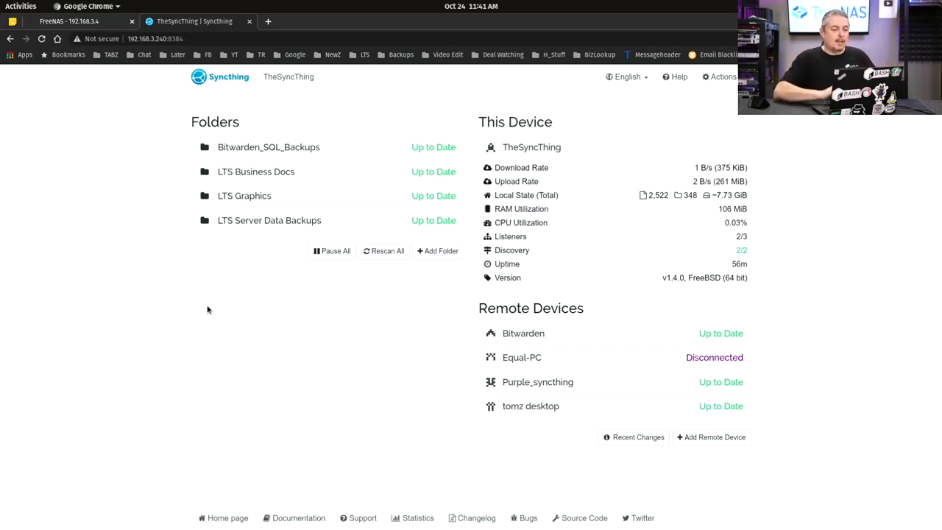
Step: Return to the tank pool overview and show its encryption key options menu
{"action": "left_click", "coordinate": [68, 20]}
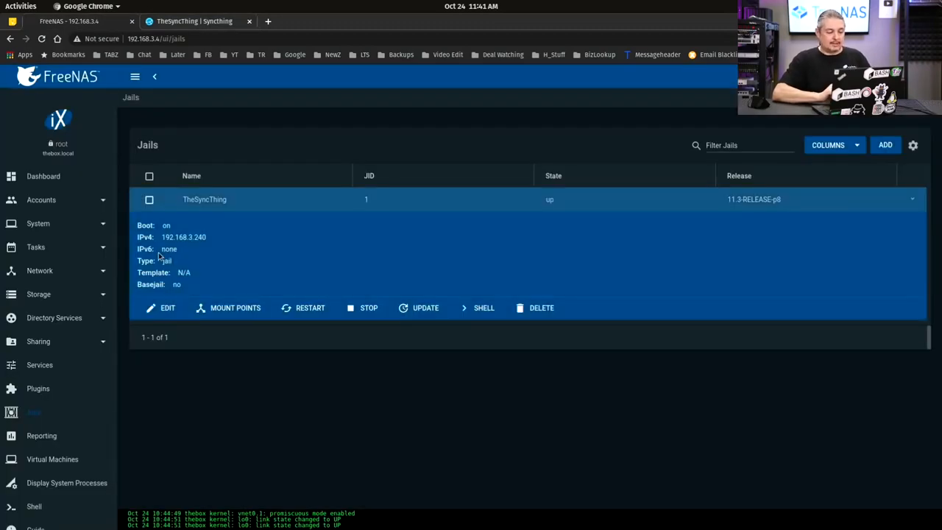
{"action": "left_click", "coordinate": [42, 177]}
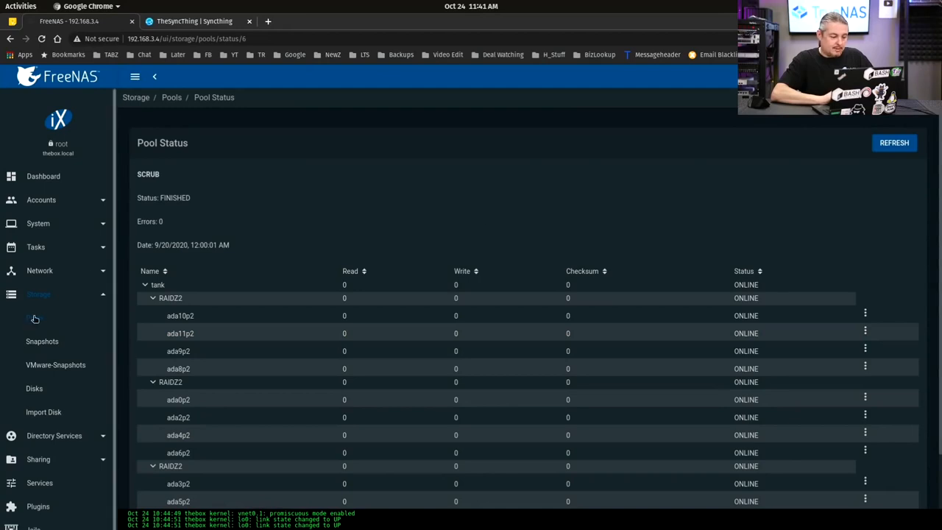
{"action": "left_click", "coordinate": [170, 97]}
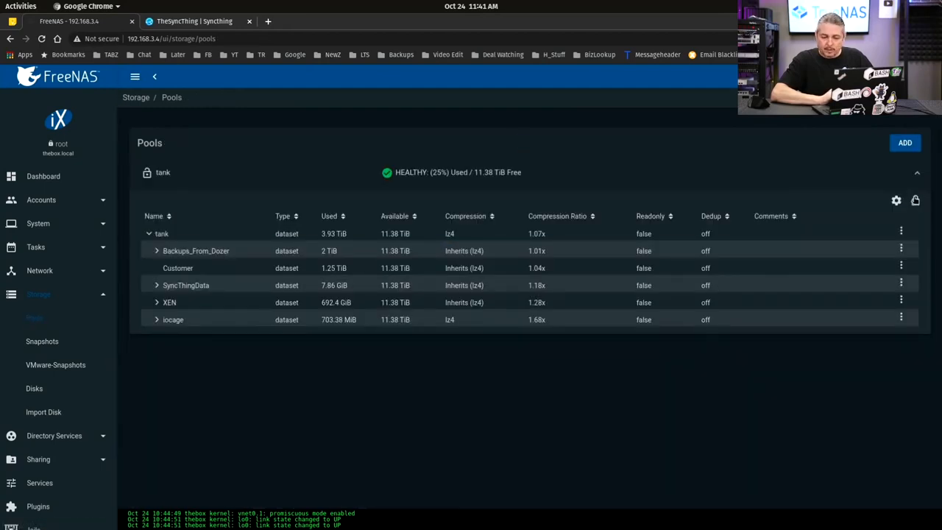
{"action": "left_click", "coordinate": [915, 201]}
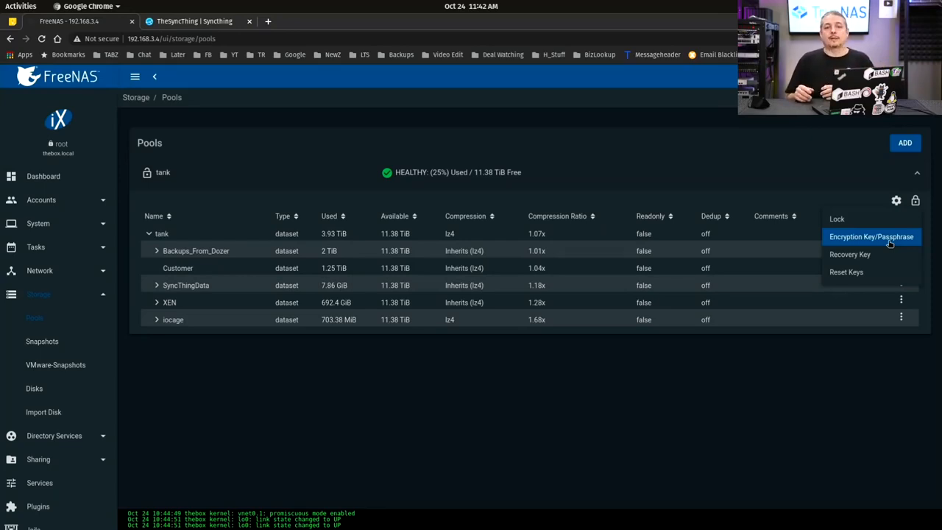
{"action": "mouse_move", "coordinate": [869, 228]}
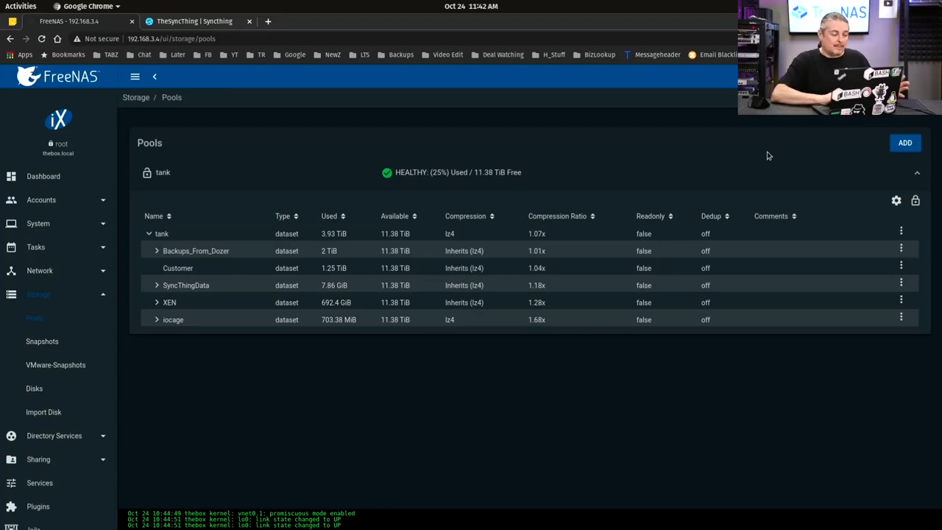
{"action": "mouse_move", "coordinate": [43, 177]}
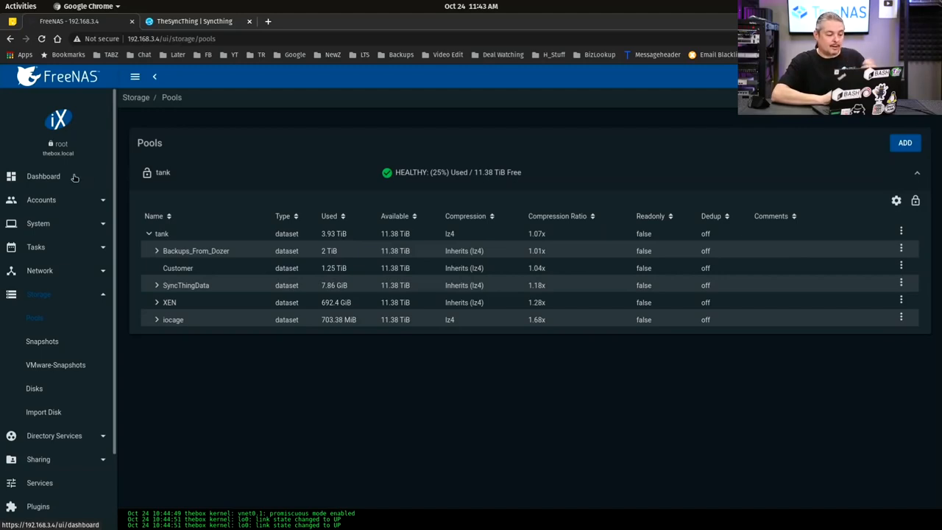
Step: On the update page, switch the train to TrueNAS-12.0-STABLE and confirm the switch
{"action": "left_click", "coordinate": [43, 177]}
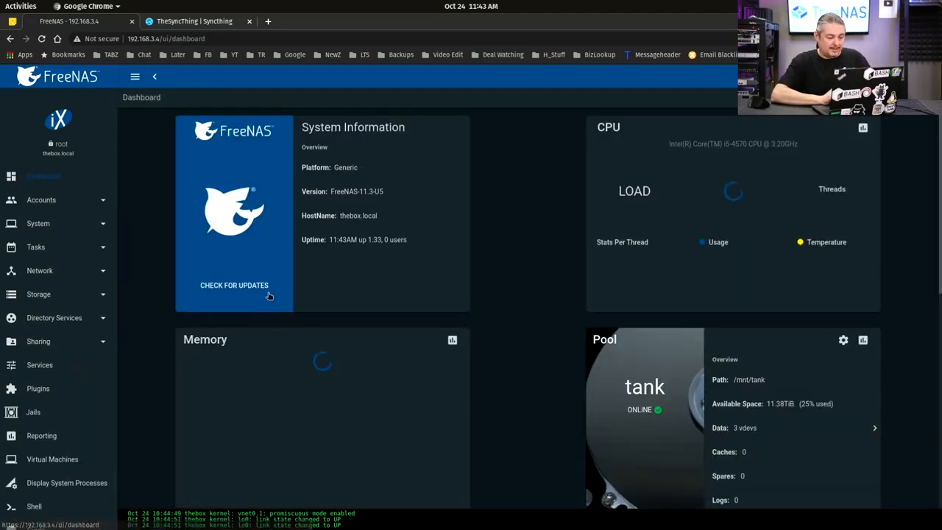
{"action": "left_click", "coordinate": [234, 286]}
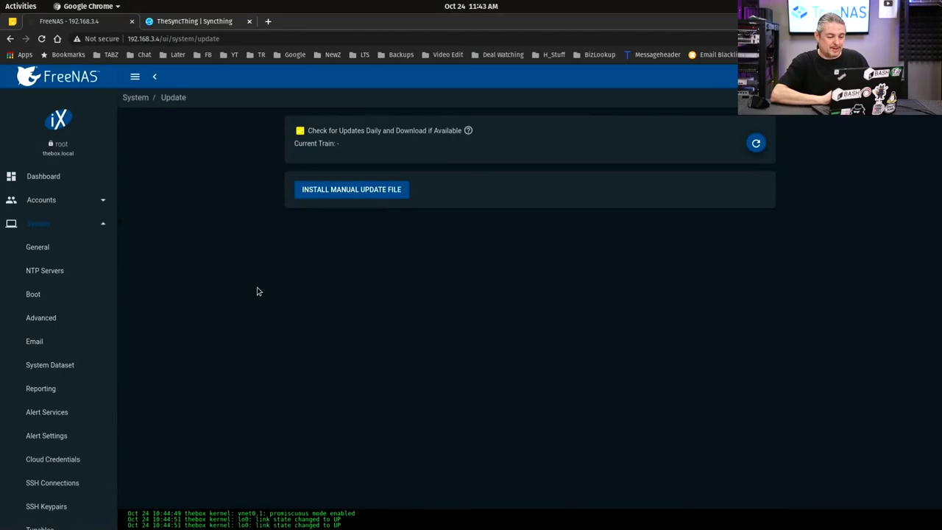
{"action": "left_click", "coordinate": [756, 143]}
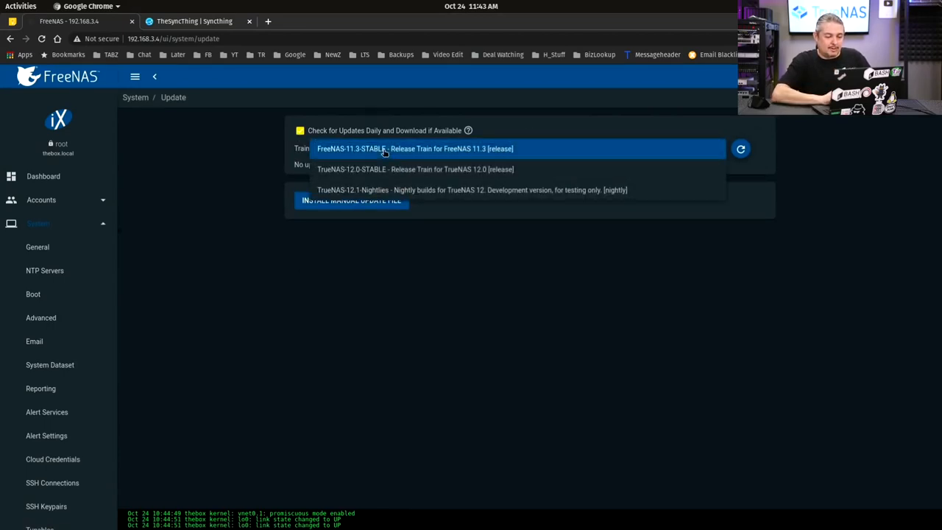
{"action": "left_click", "coordinate": [415, 169]}
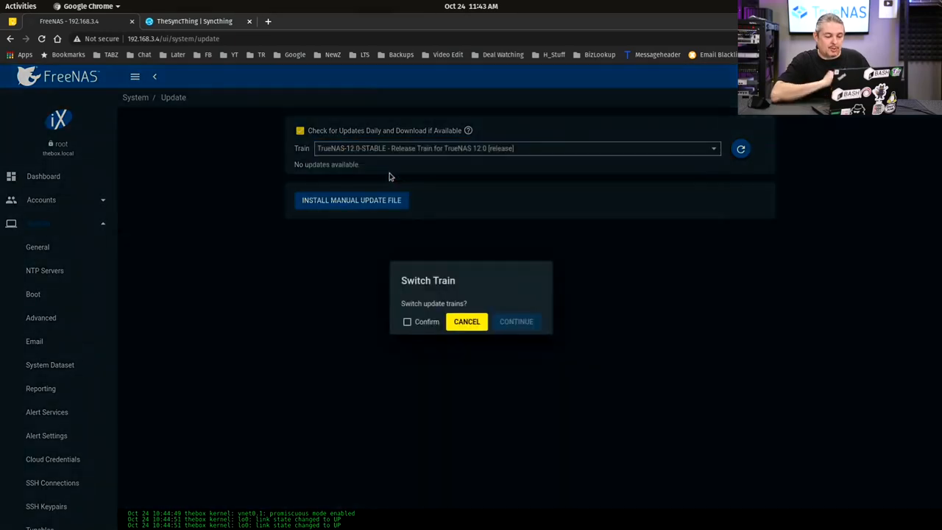
{"action": "mouse_move", "coordinate": [433, 315]}
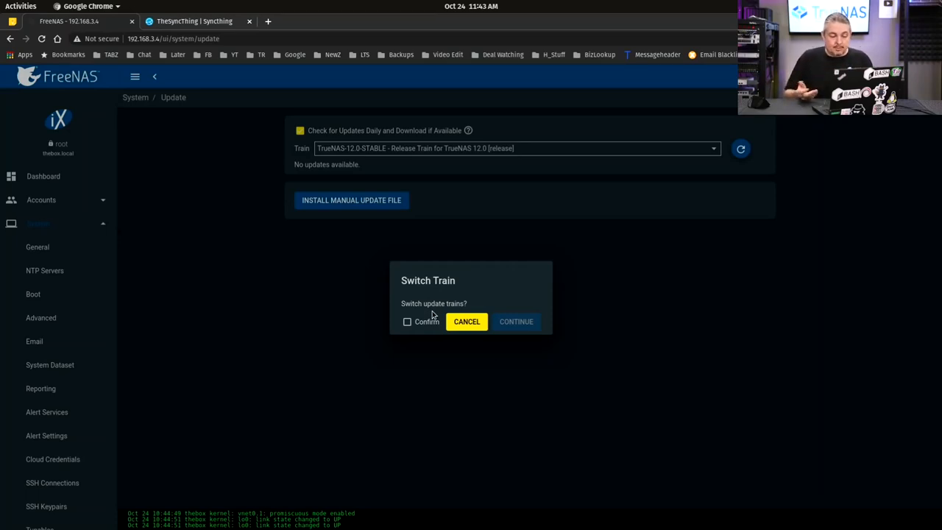
{"action": "left_click", "coordinate": [406, 321]}
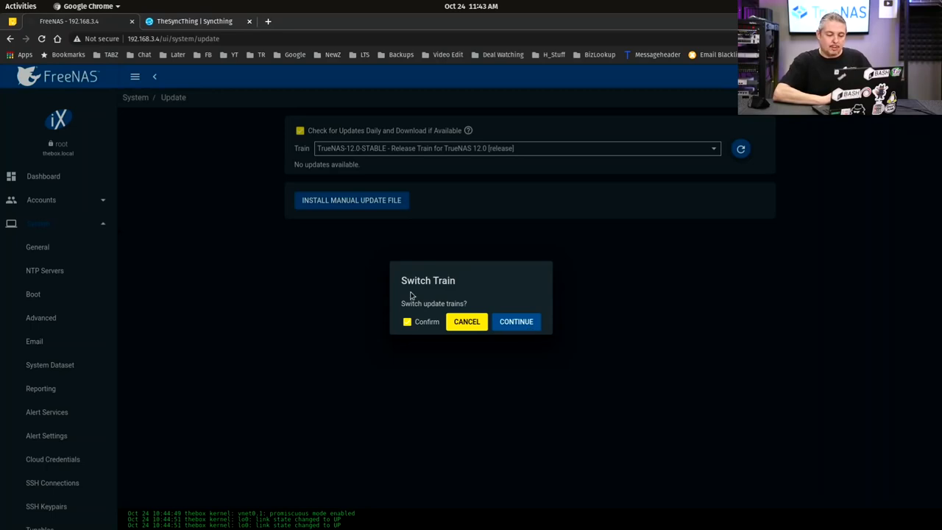
{"action": "left_click", "coordinate": [466, 321]}
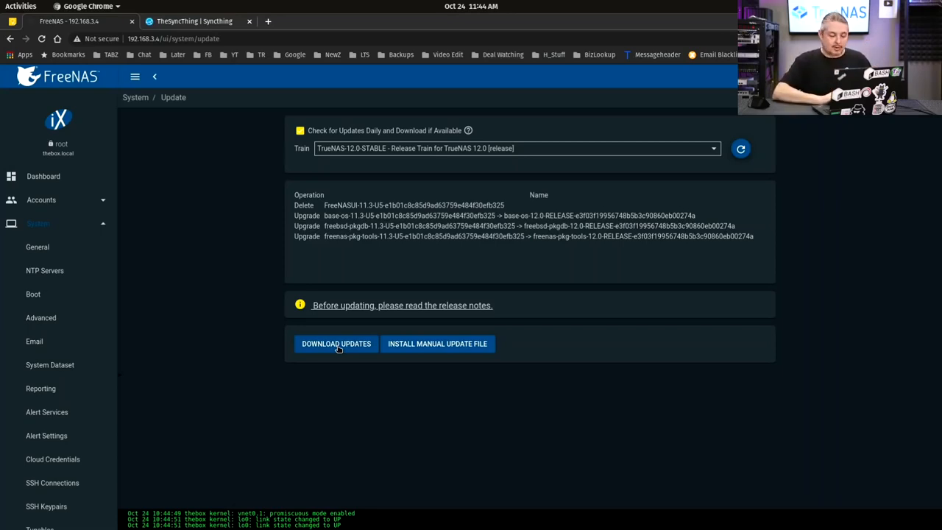
Step: Save a config backup with the password secret seed and download updates with apply and reboot
{"action": "left_click", "coordinate": [336, 344]}
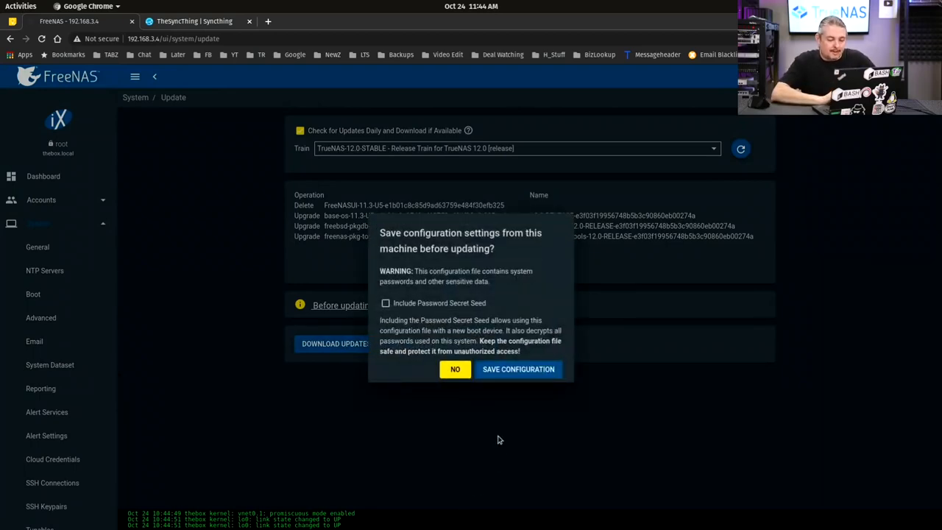
{"action": "left_click", "coordinate": [386, 304]}
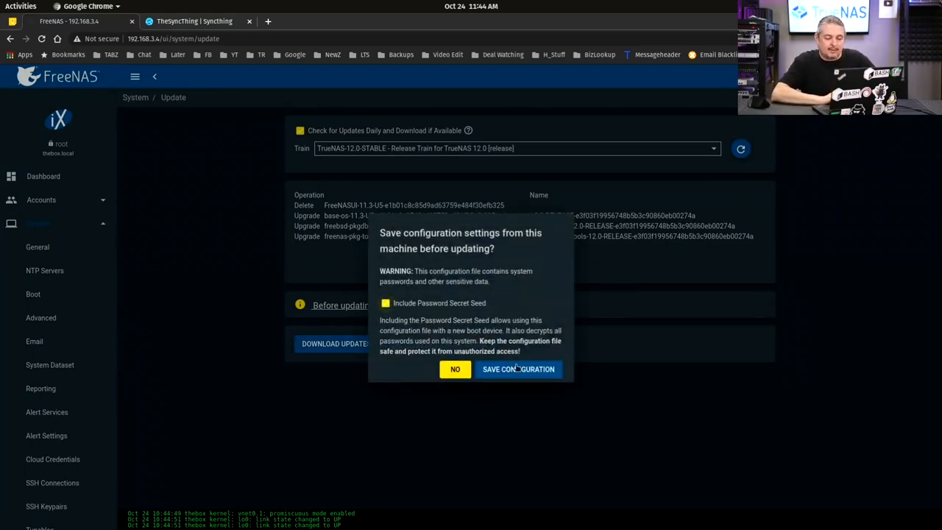
{"action": "left_click", "coordinate": [518, 368]}
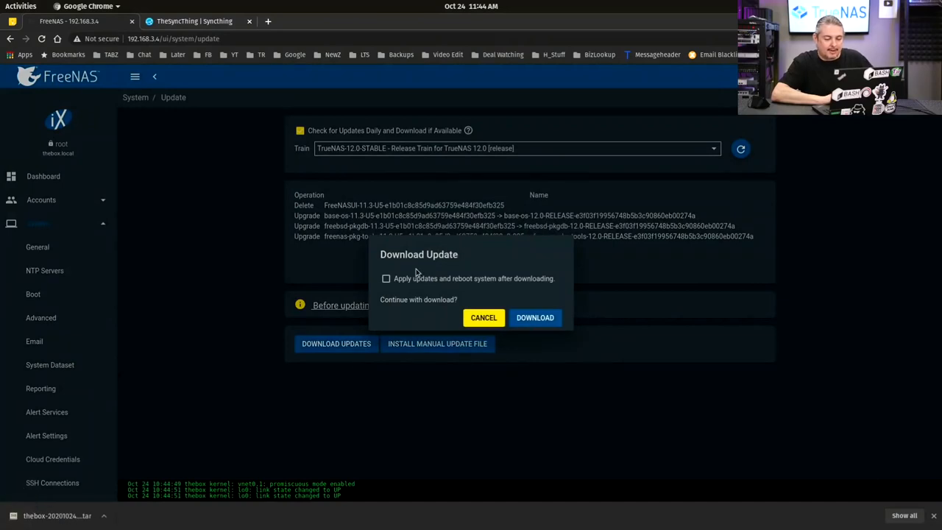
{"action": "left_click", "coordinate": [386, 278]}
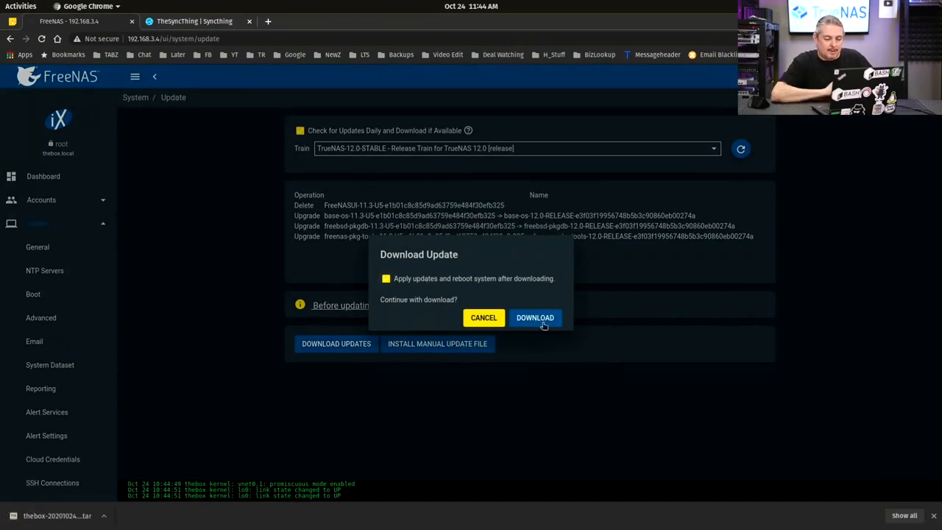
{"action": "left_click", "coordinate": [535, 318]}
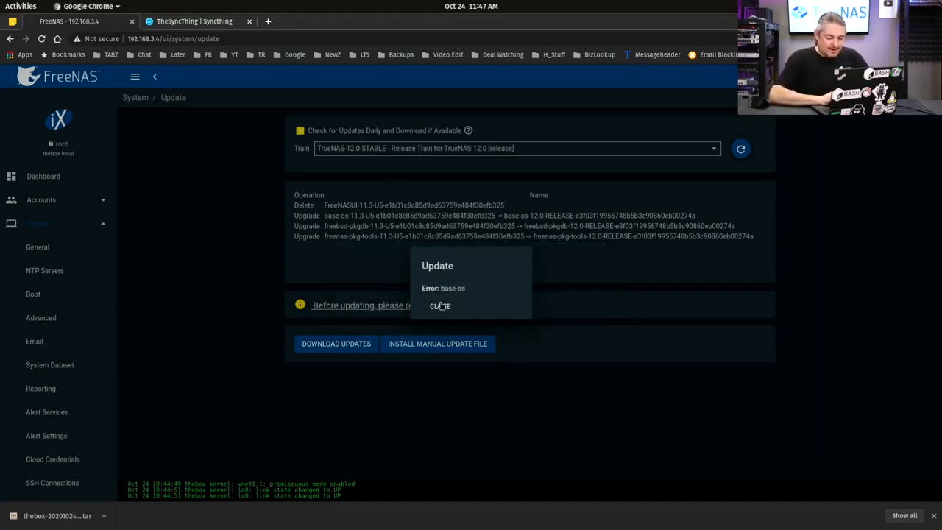
Step: Dismiss the base-os error and retry the update download without saving the configuration
{"action": "left_click", "coordinate": [440, 305]}
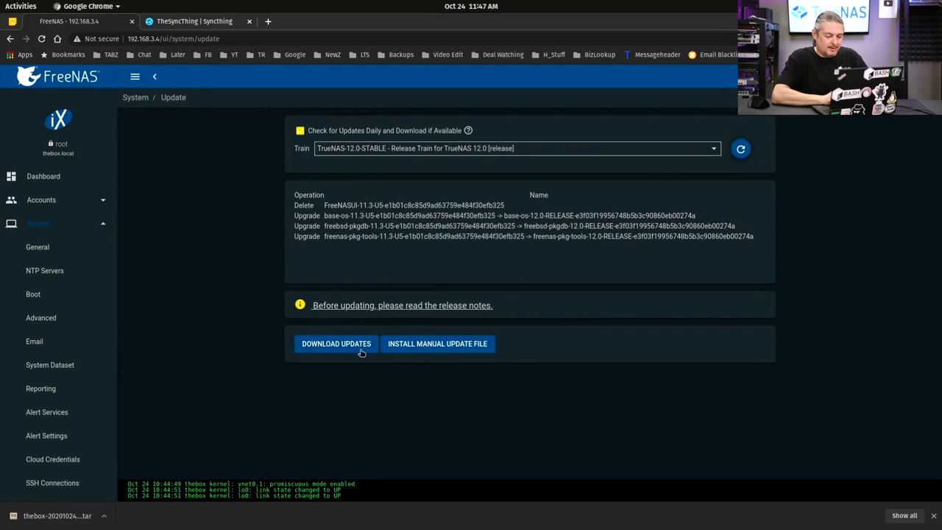
{"action": "left_click", "coordinate": [336, 345]}
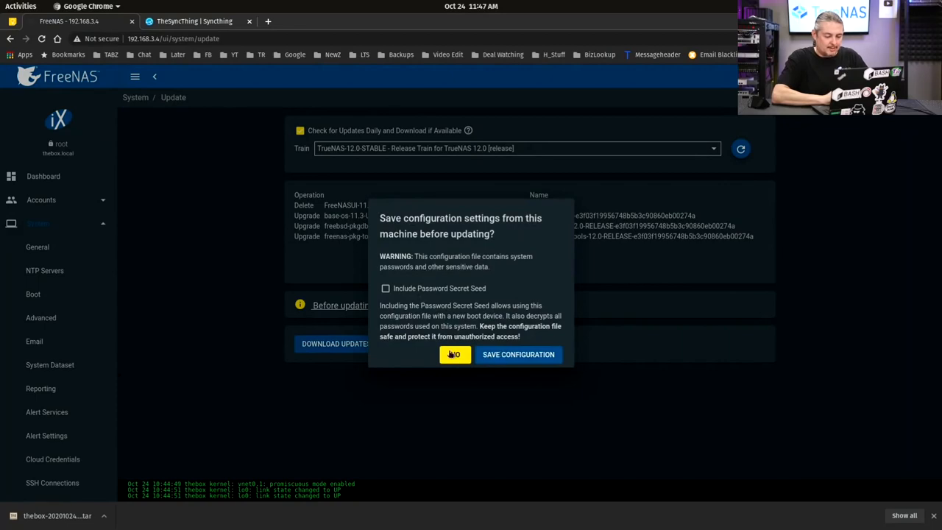
{"action": "left_click", "coordinate": [453, 354]}
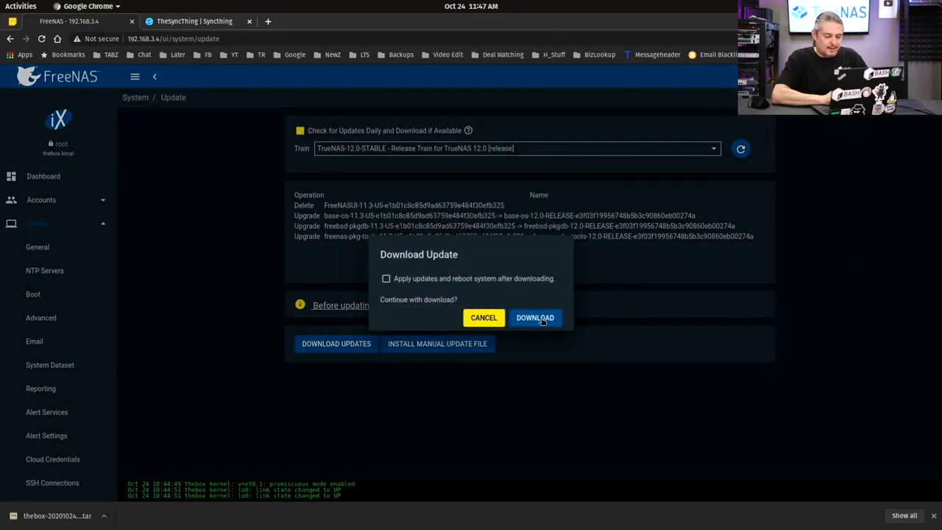
{"action": "left_click", "coordinate": [536, 318]}
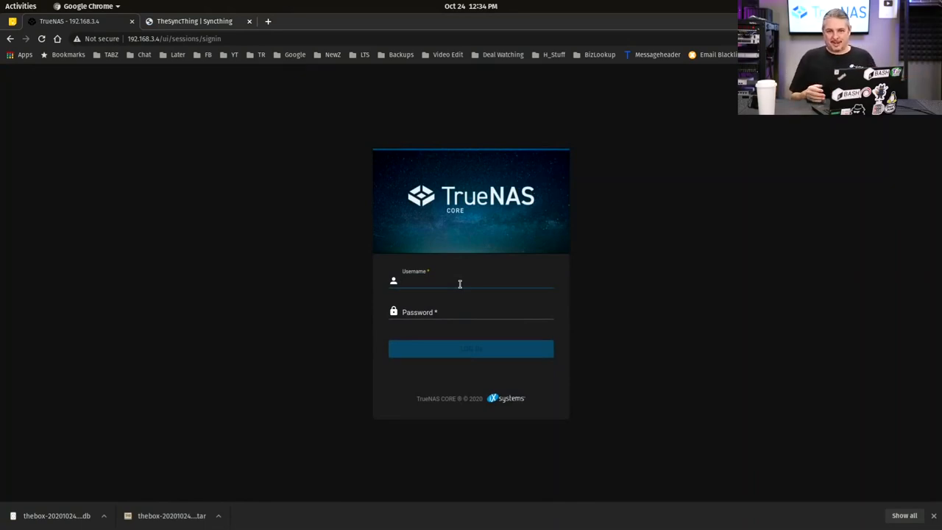
Step: Enter root as the username and the password on the TrueNAS CORE sign-in page
{"action": "left_click", "coordinate": [460, 282]}
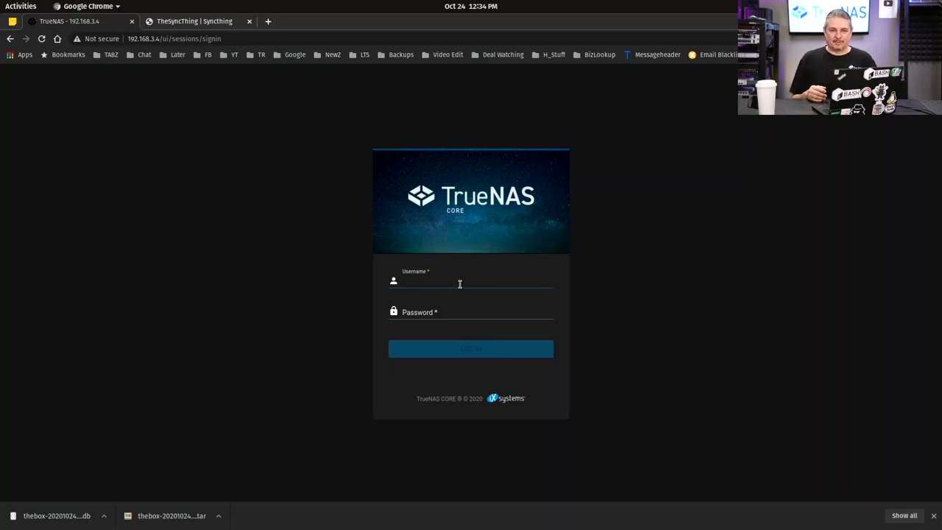
{"action": "left_click", "coordinate": [459, 283]}
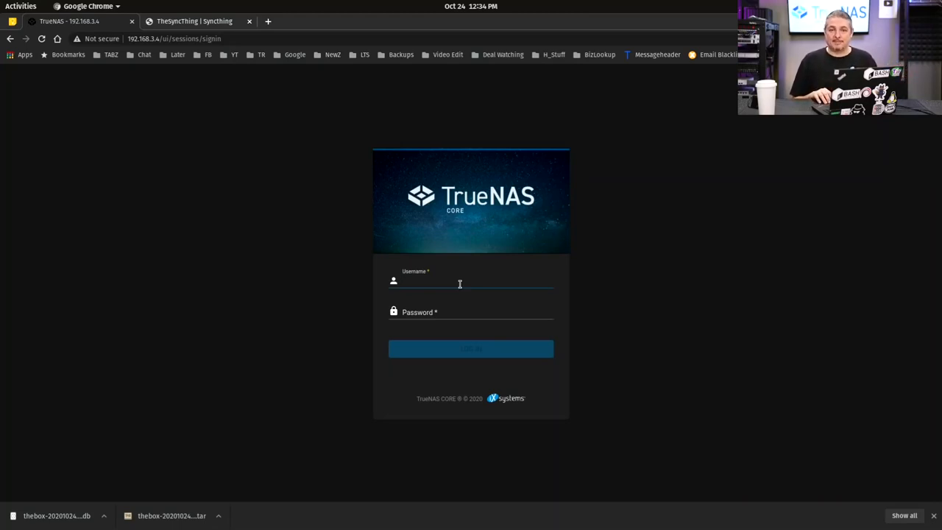
{"action": "left_click", "coordinate": [460, 282]}
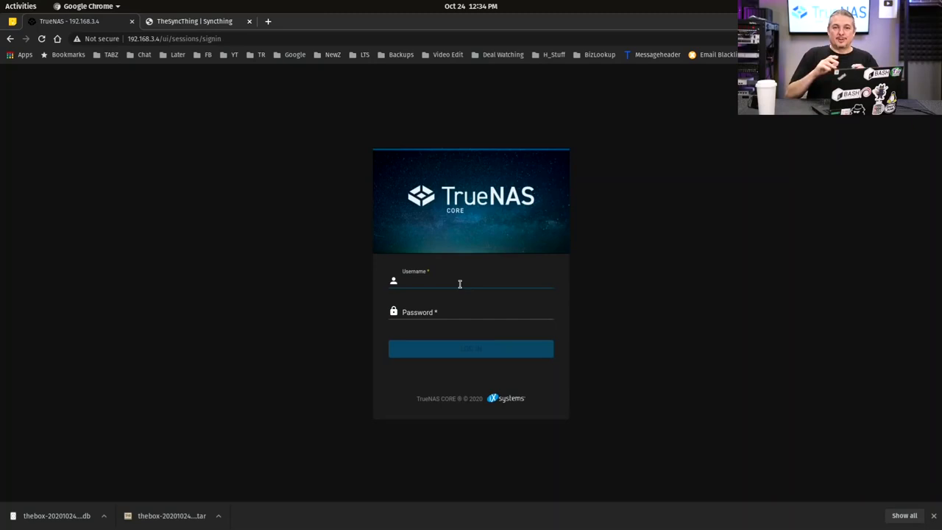
{"action": "left_click", "coordinate": [459, 283]}
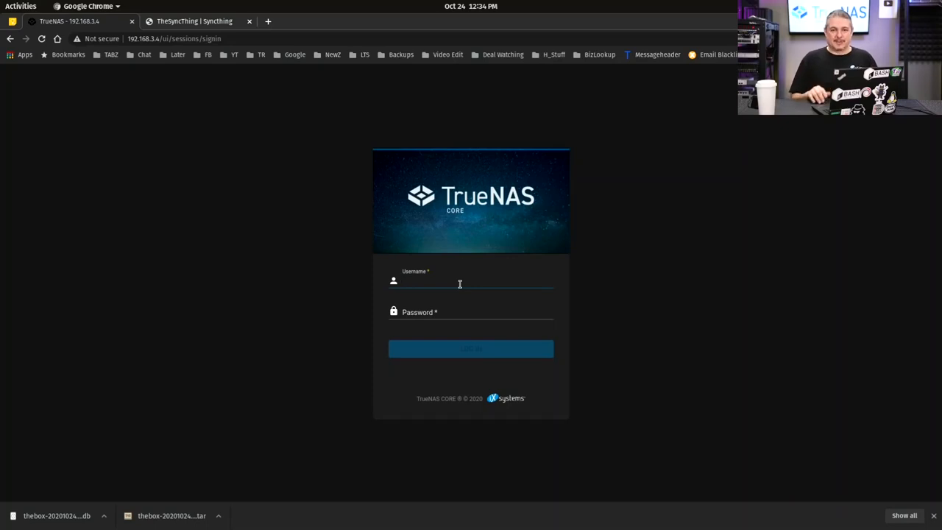
{"action": "left_click", "coordinate": [459, 283]}
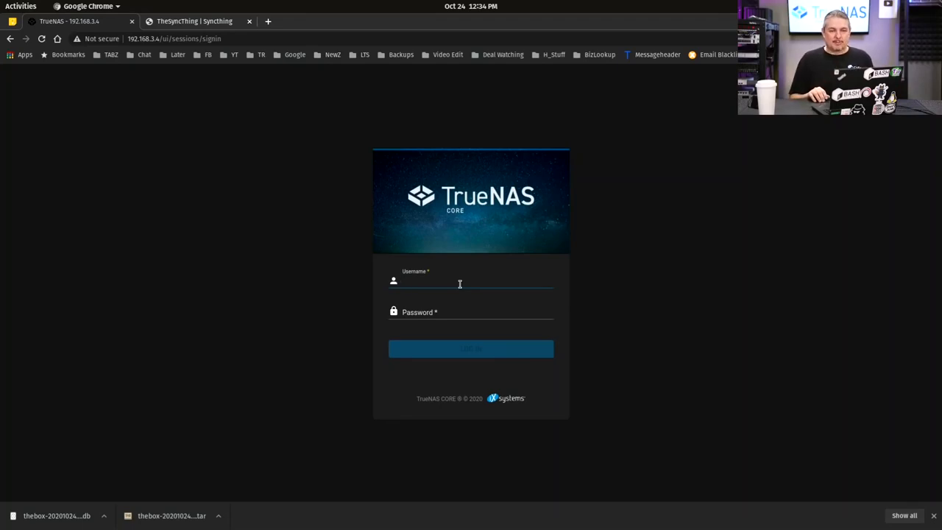
{"action": "left_click", "coordinate": [471, 281]}
{"action": "type", "text": "root"}
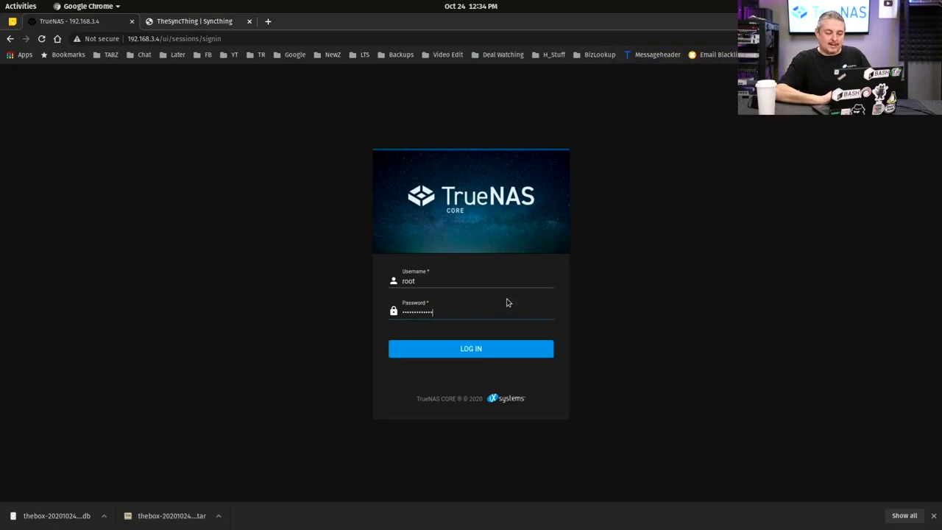
Step: Log in, dismiss the welcome message and review the dashboard reporting TrueNAS-12.0-RELEASE
{"action": "left_click", "coordinate": [471, 347]}
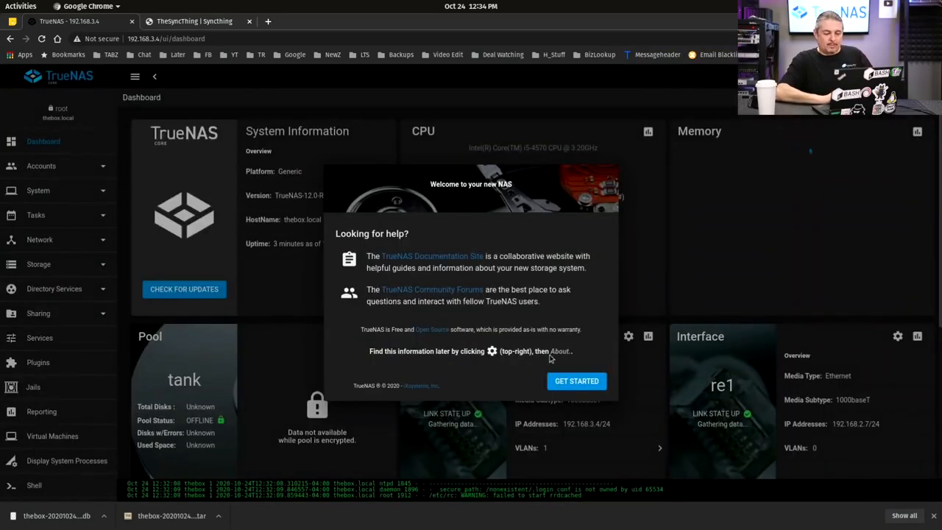
{"action": "left_click", "coordinate": [577, 380]}
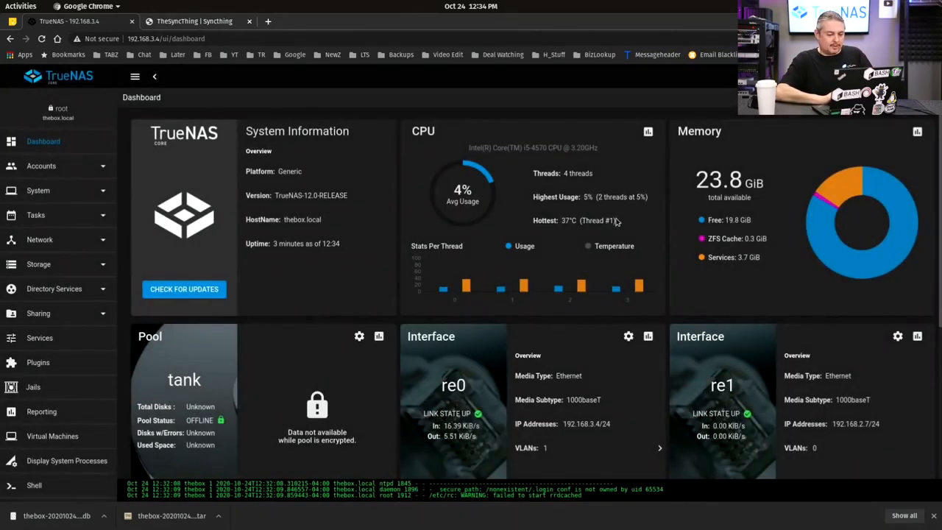
{"action": "mouse_move", "coordinate": [615, 228]}
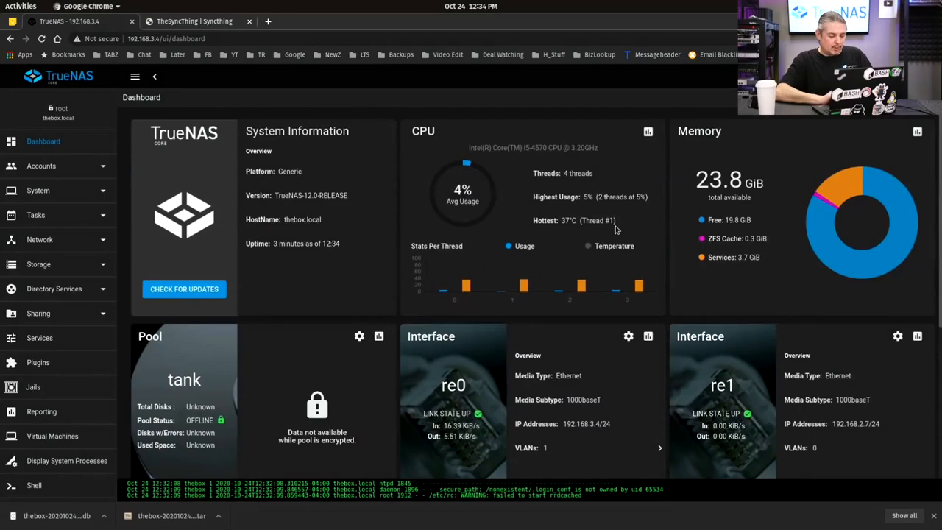
{"action": "scroll", "scroll_direction": "down", "scroll_amount": 3}
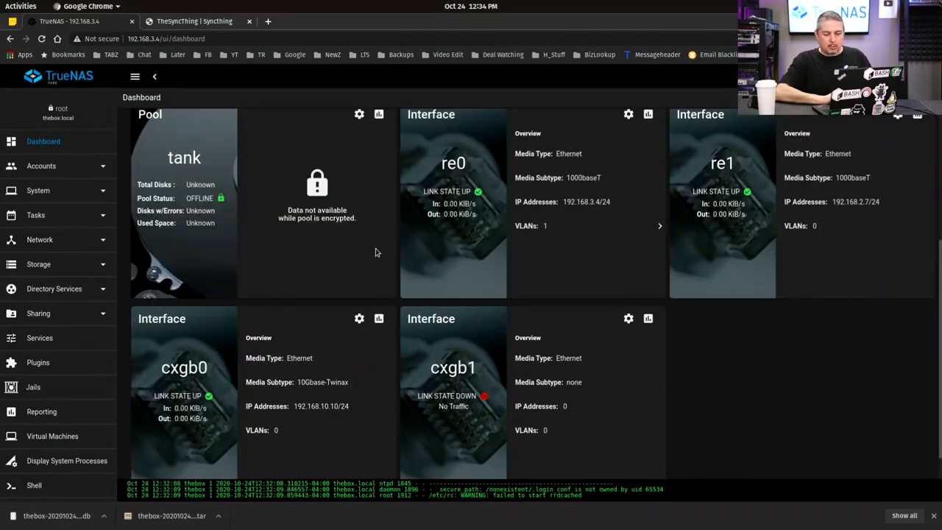
{"action": "mouse_move", "coordinate": [618, 318]}
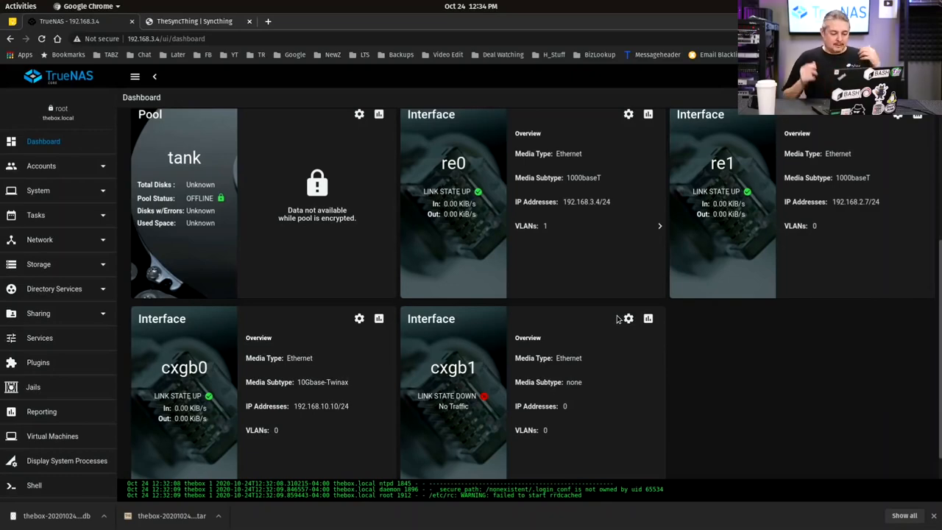
{"action": "scroll", "scroll_direction": "up", "scroll_amount": 3}
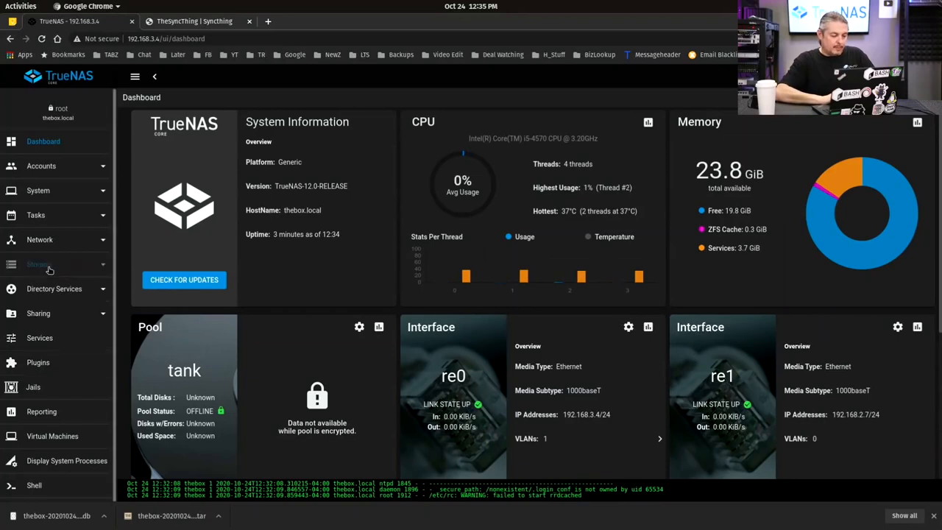
Step: Unlock the encrypted tank pool with its passphrase so it shows online with datasets listed
{"action": "left_click", "coordinate": [38, 265]}
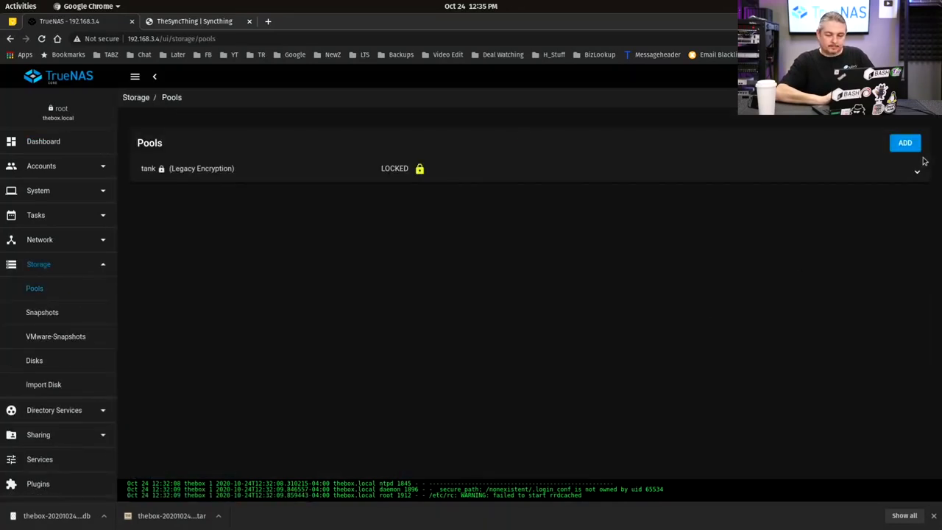
{"action": "left_click", "coordinate": [917, 171]}
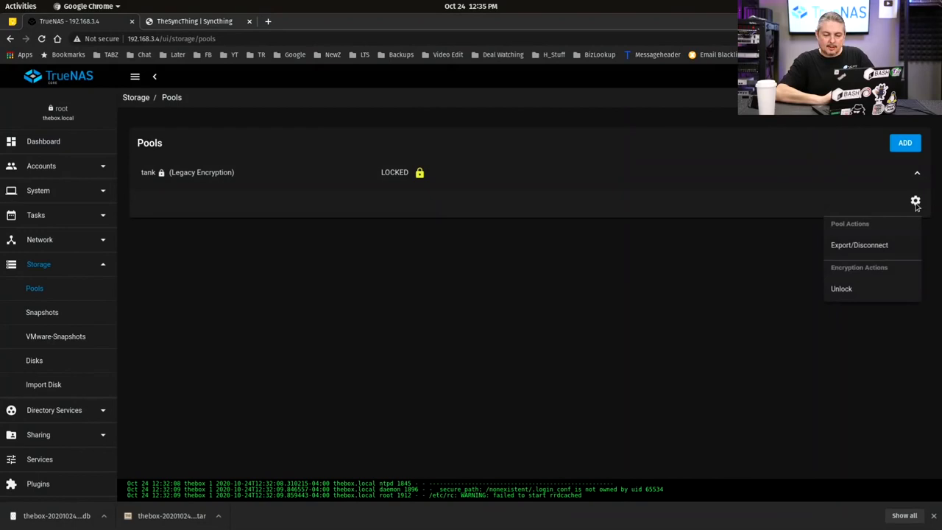
{"action": "mouse_move", "coordinate": [848, 294]}
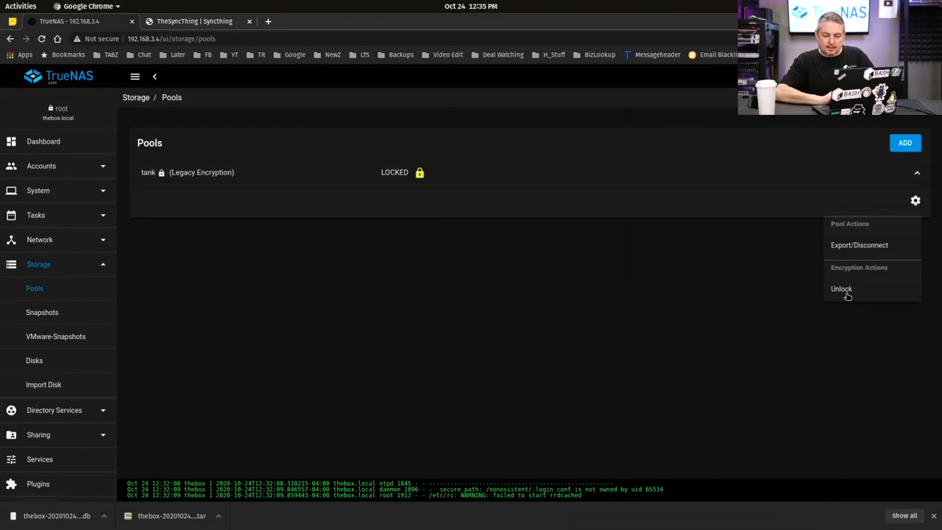
{"action": "left_click", "coordinate": [842, 289]}
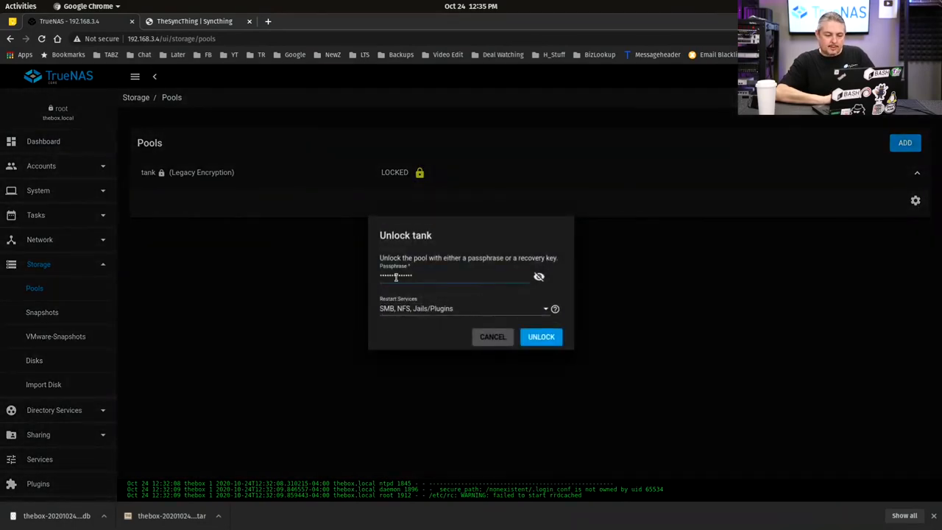
{"action": "left_click", "coordinate": [541, 336]}
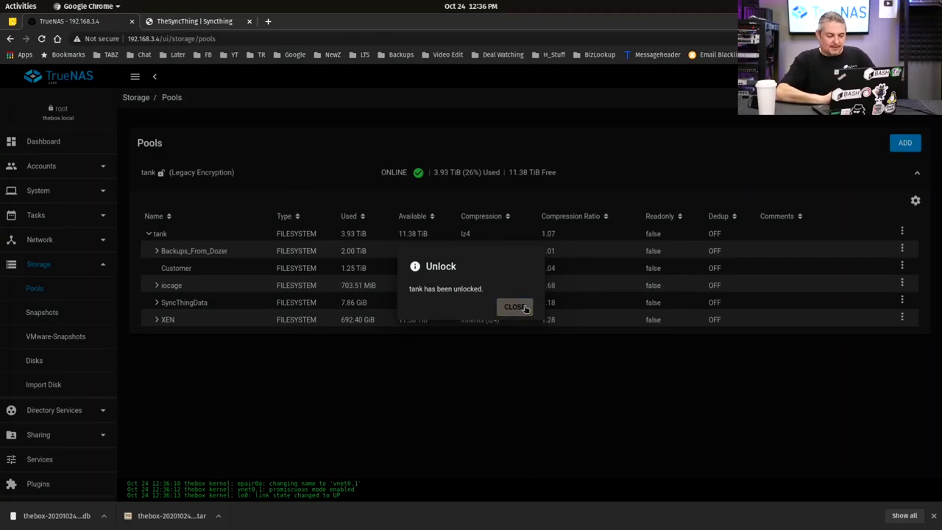
{"action": "left_click", "coordinate": [515, 308]}
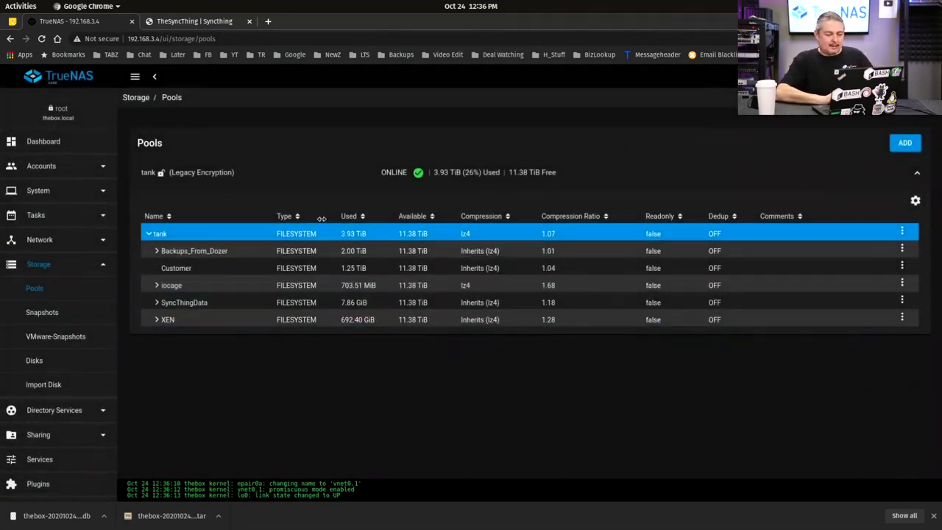
Step: Run Upgrade Pool on tank, confirming the one-way warning and closing the success dialog
{"action": "left_click", "coordinate": [915, 201]}
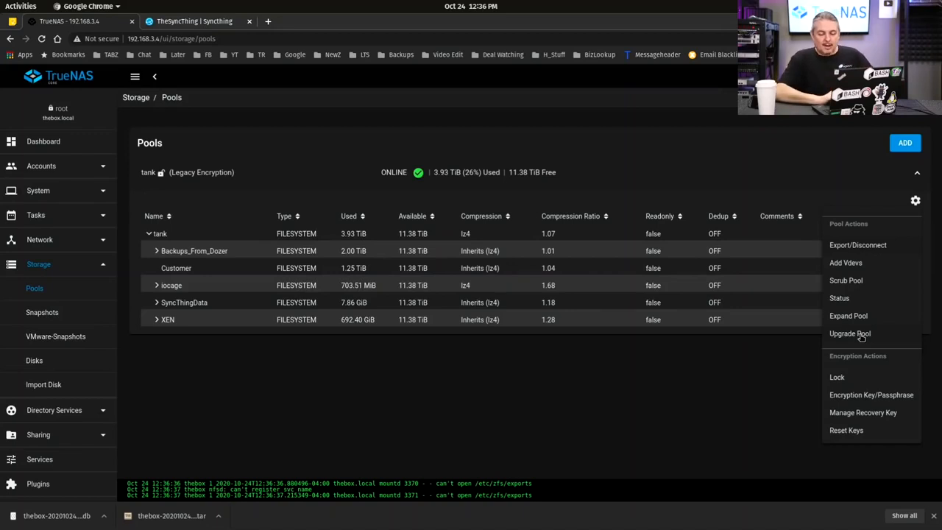
{"action": "left_click", "coordinate": [851, 332]}
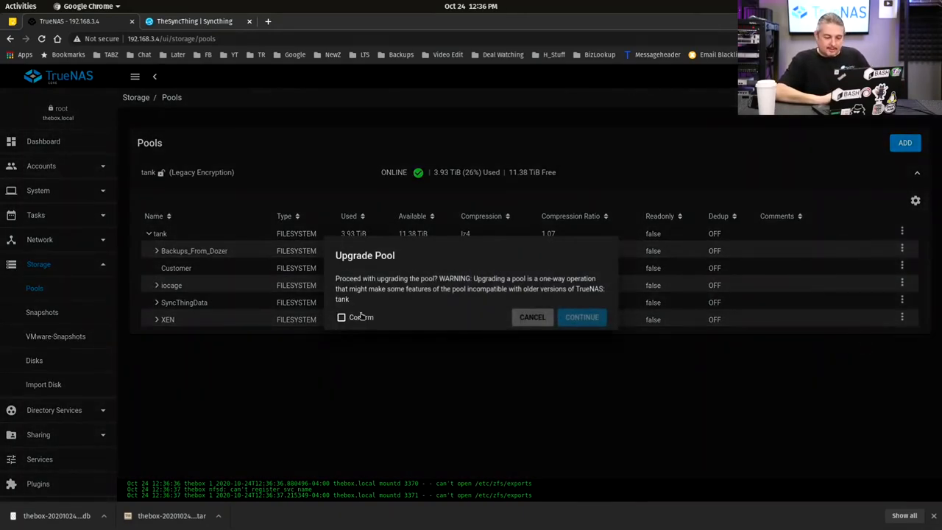
{"action": "left_click", "coordinate": [341, 318]}
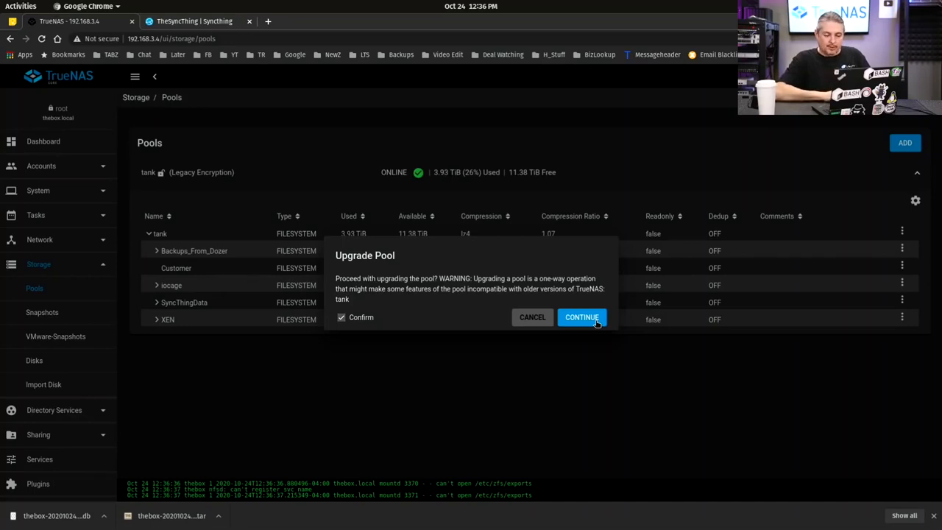
{"action": "left_click", "coordinate": [582, 318]}
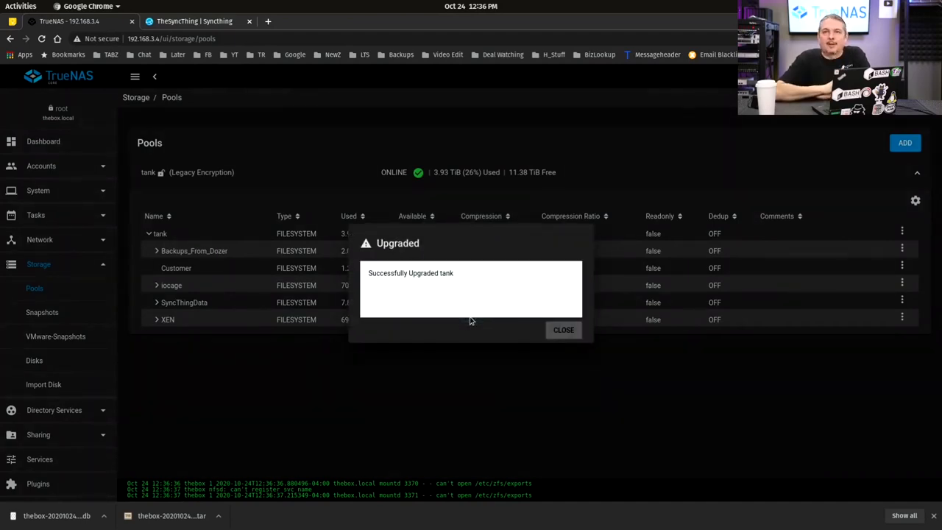
{"action": "left_click", "coordinate": [562, 330]}
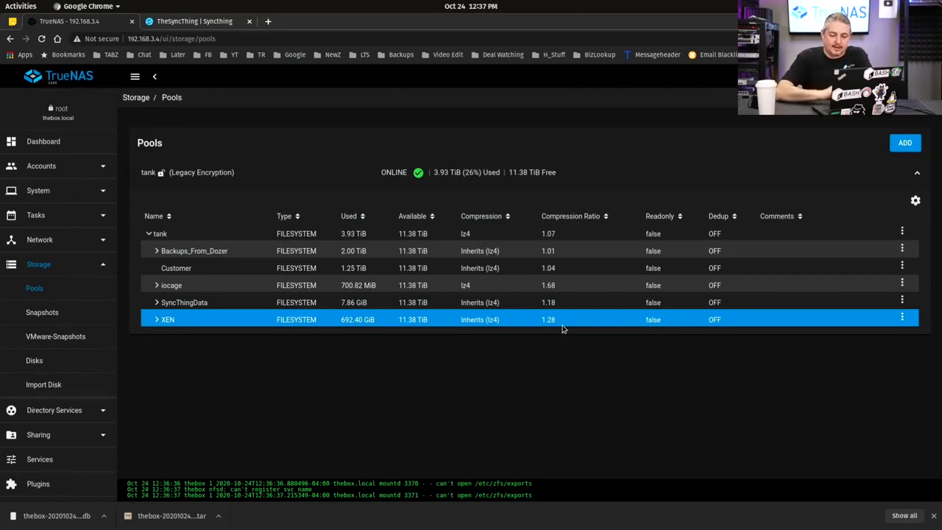
{"action": "left_click", "coordinate": [730, 439]}
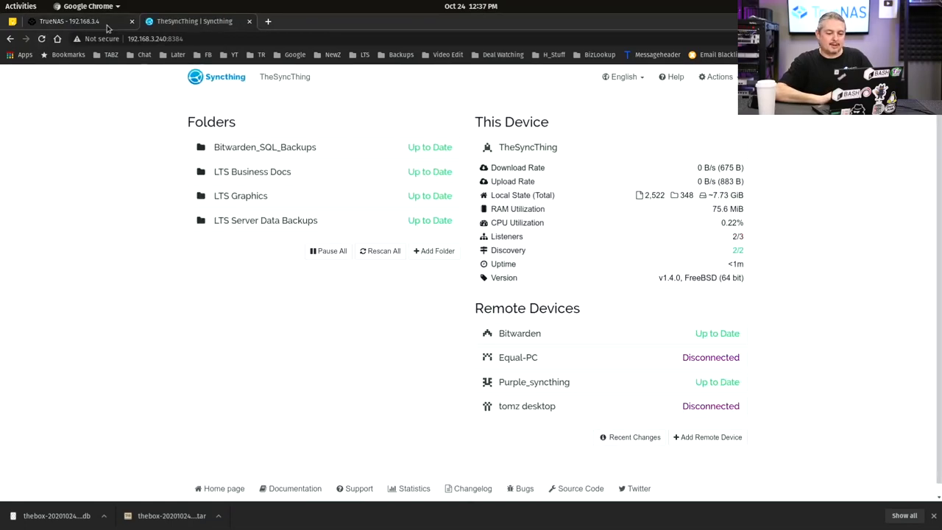
{"action": "mouse_move", "coordinate": [574, 412]}
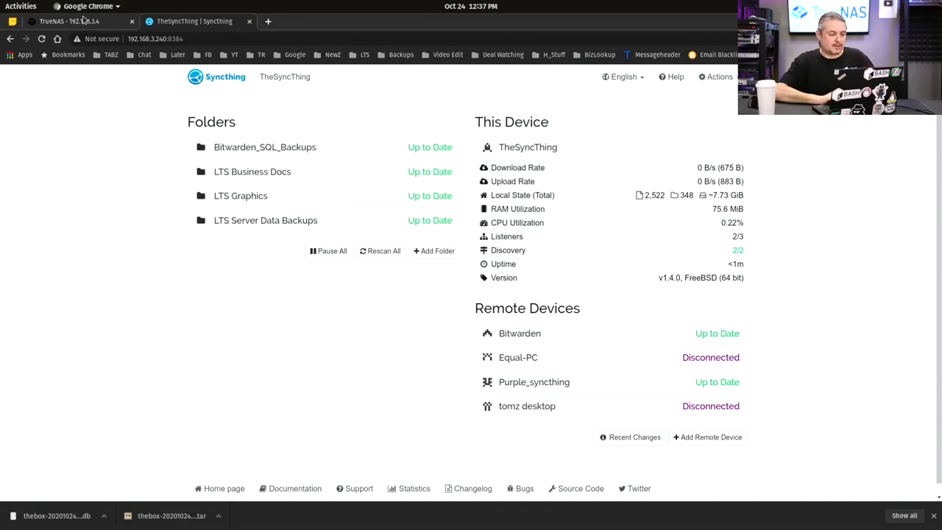
{"action": "left_click", "coordinate": [67, 20]}
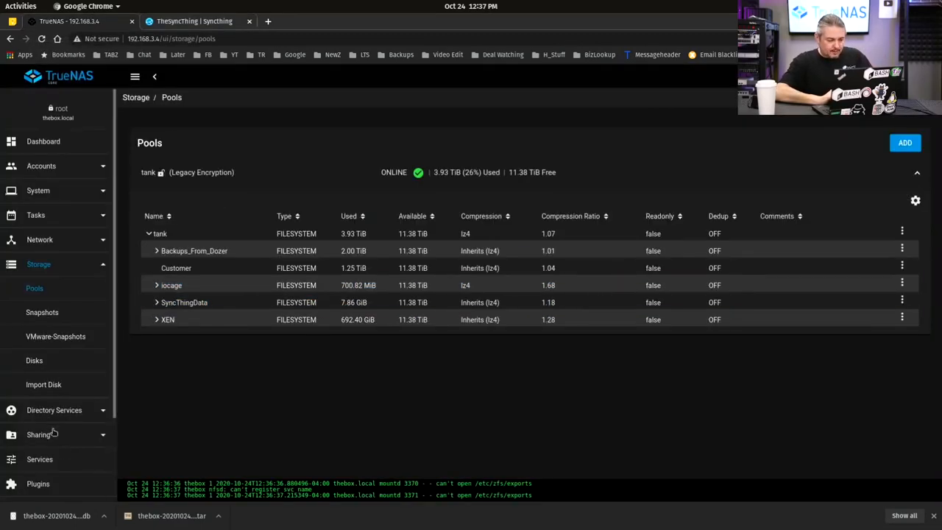
Step: Show the Jails list with TheSyncThing expanded, noting its release 11.3-RELEASE-p8
{"action": "left_click", "coordinate": [39, 263]}
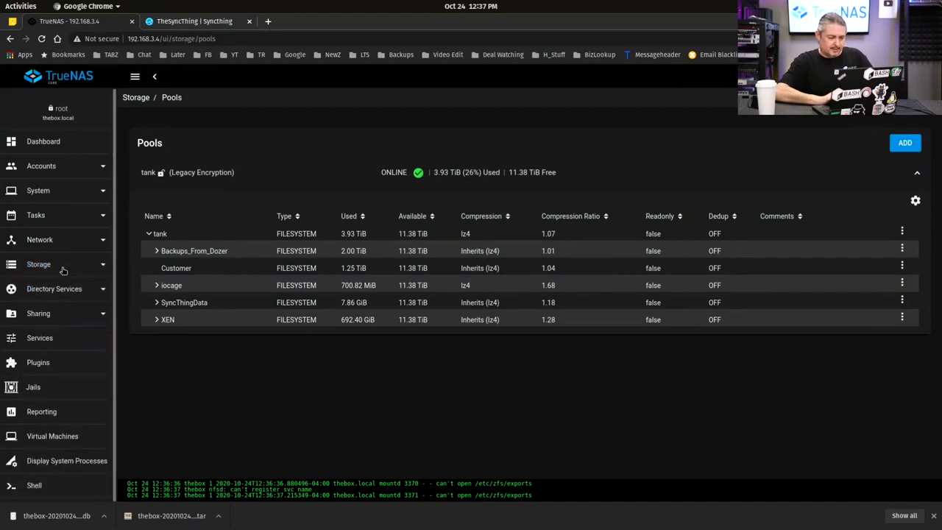
{"action": "left_click", "coordinate": [33, 387]}
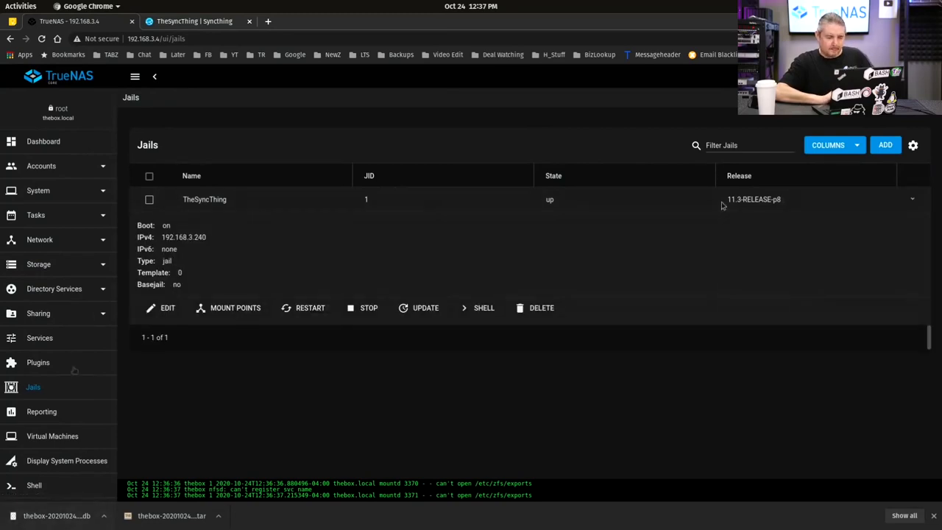
{"action": "double_click", "coordinate": [753, 199]}
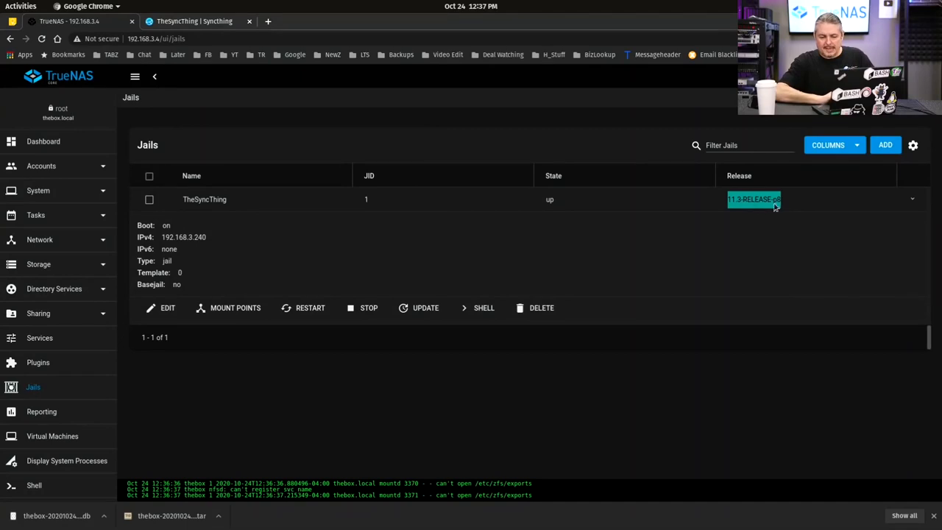
{"action": "mouse_move", "coordinate": [788, 224]}
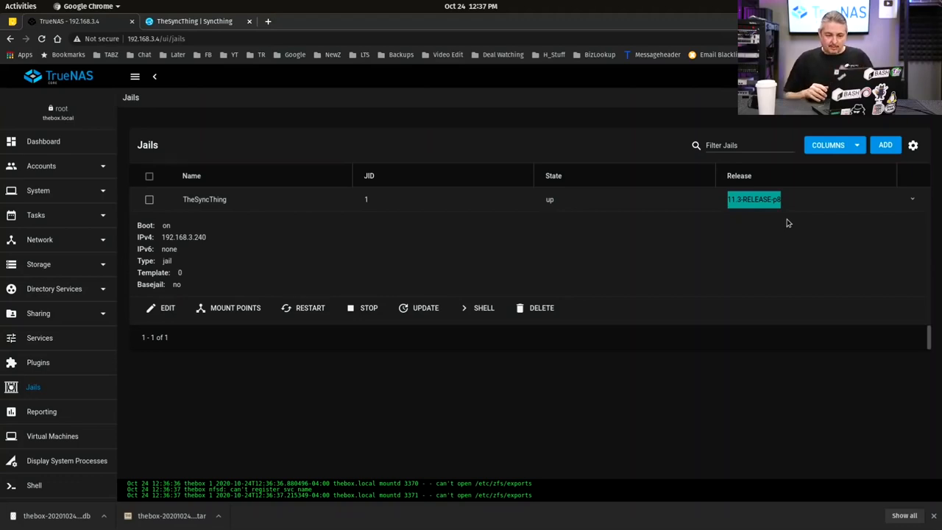
{"action": "mouse_move", "coordinate": [426, 307]}
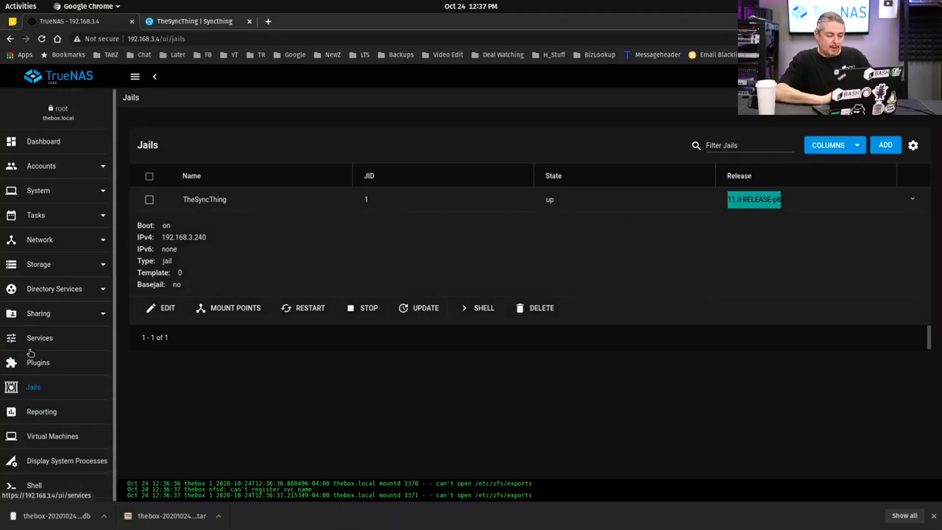
{"action": "mouse_move", "coordinate": [46, 298]}
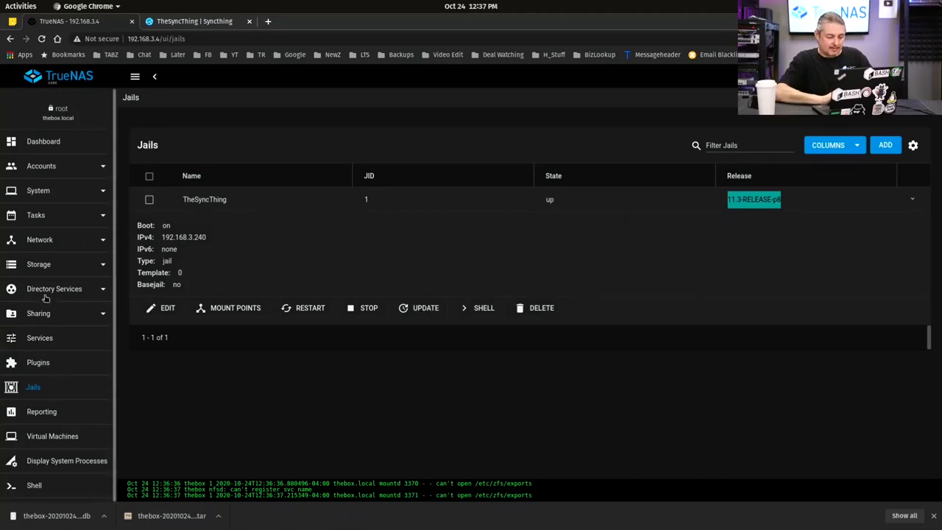
{"action": "left_click", "coordinate": [38, 263]}
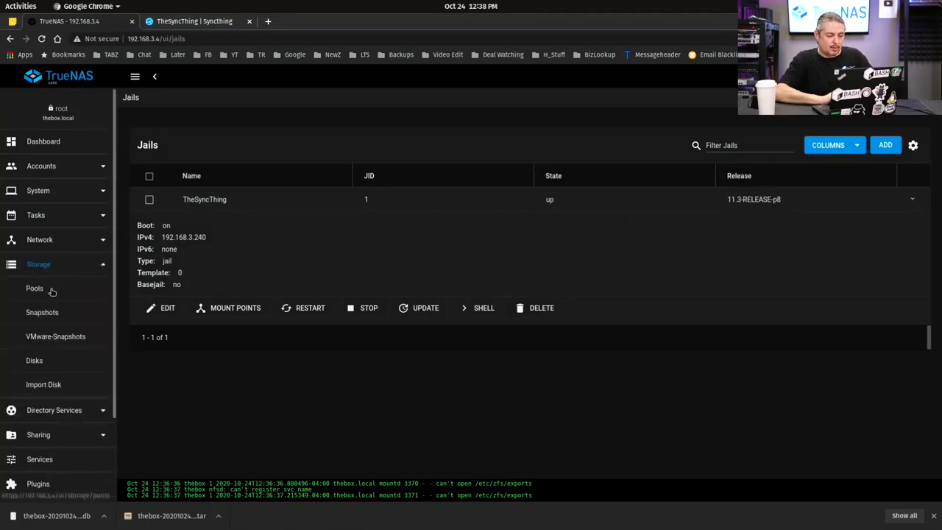
Step: Start a snapshot of iocage/jails/TheSyncThing, prefixing the name with Before_Update_
{"action": "left_click", "coordinate": [35, 287]}
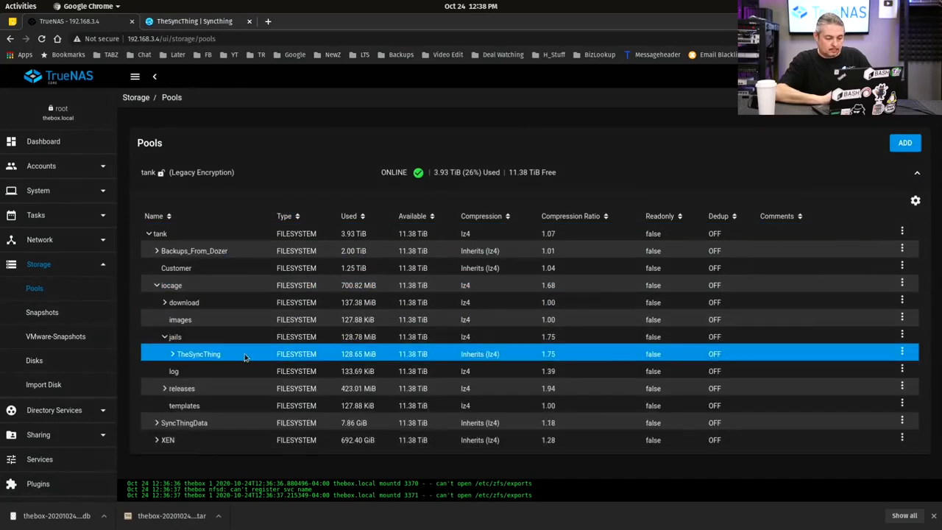
{"action": "left_click", "coordinate": [901, 353]}
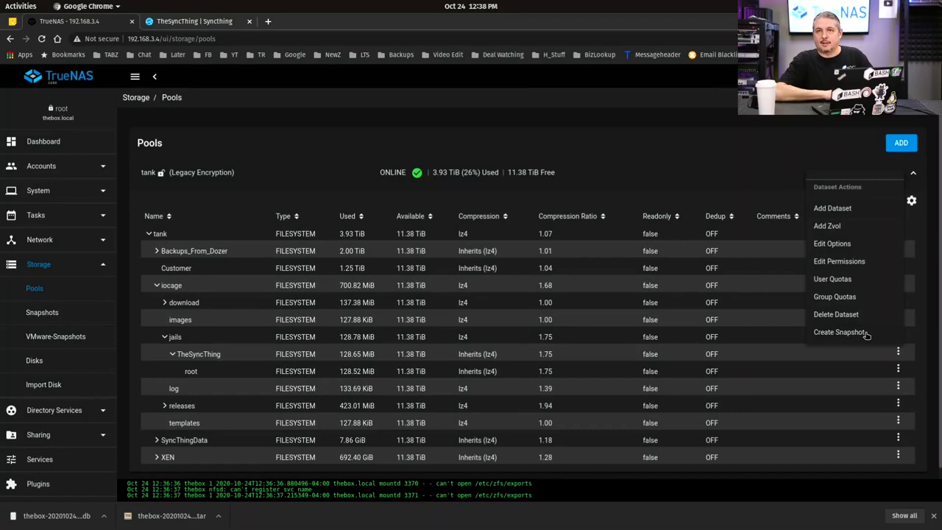
{"action": "left_click", "coordinate": [839, 333]}
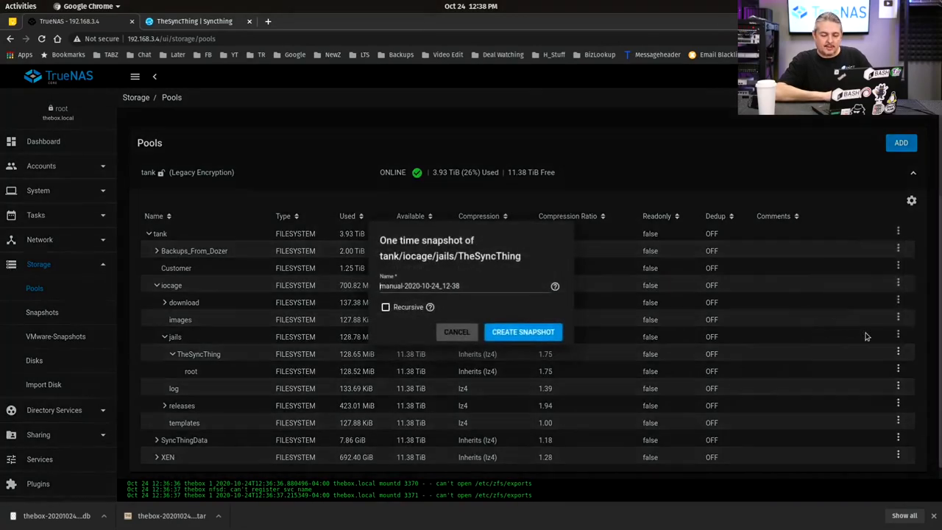
{"action": "mouse_move", "coordinate": [521, 316]}
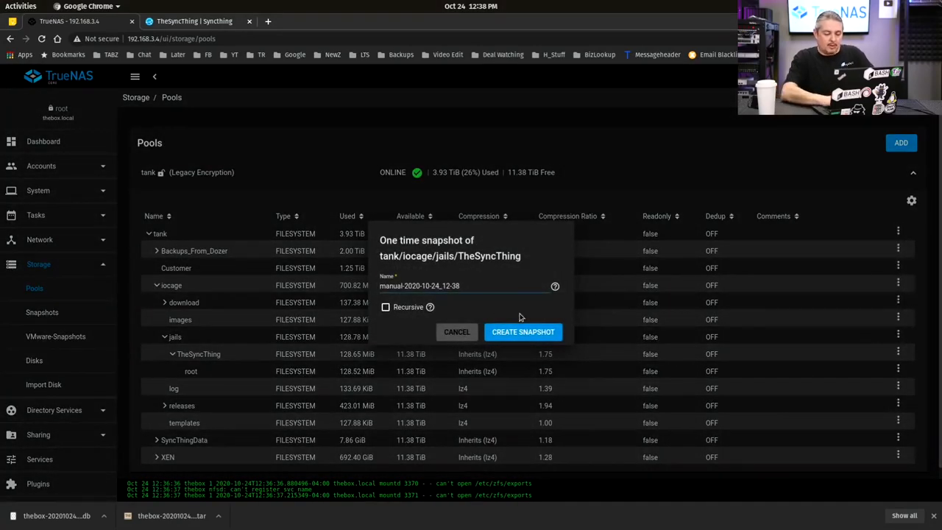
{"action": "type", "text": "Befru"}
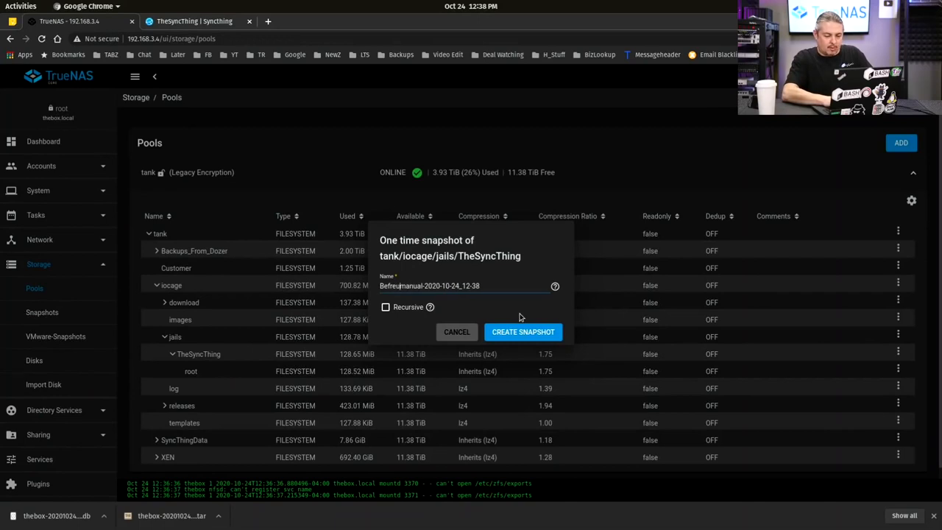
{"action": "type", "text": "Before_Update_"}
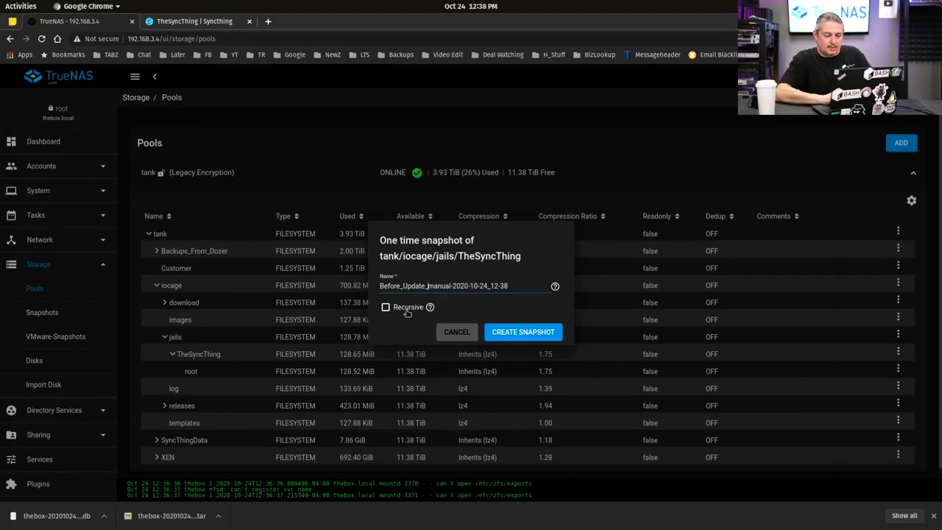
Step: Make the snapshot recursive, create it and dismiss the success message
{"action": "left_click", "coordinate": [386, 308]}
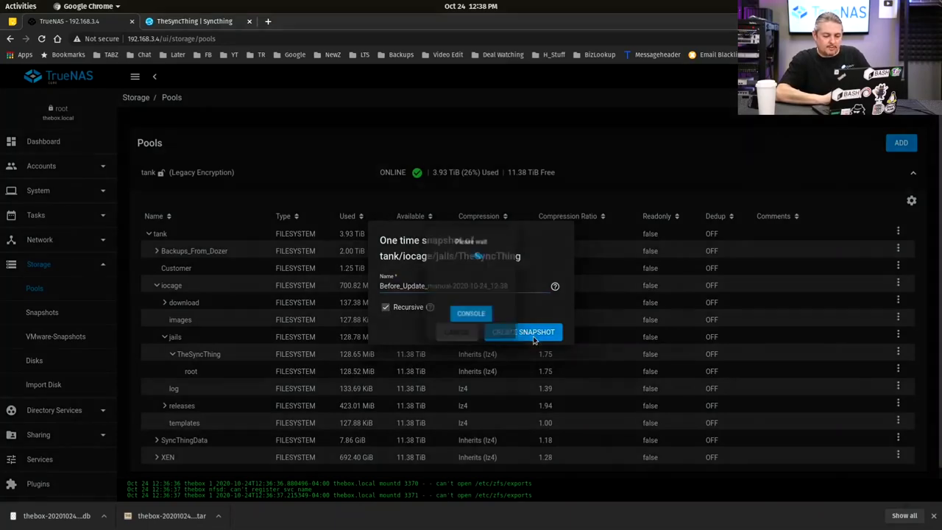
{"action": "left_click", "coordinate": [524, 333]}
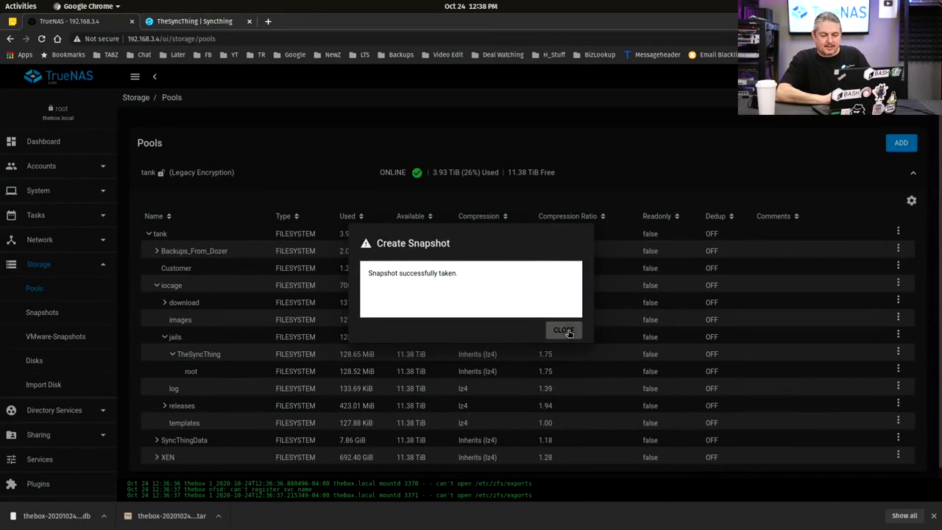
{"action": "left_click", "coordinate": [563, 329]}
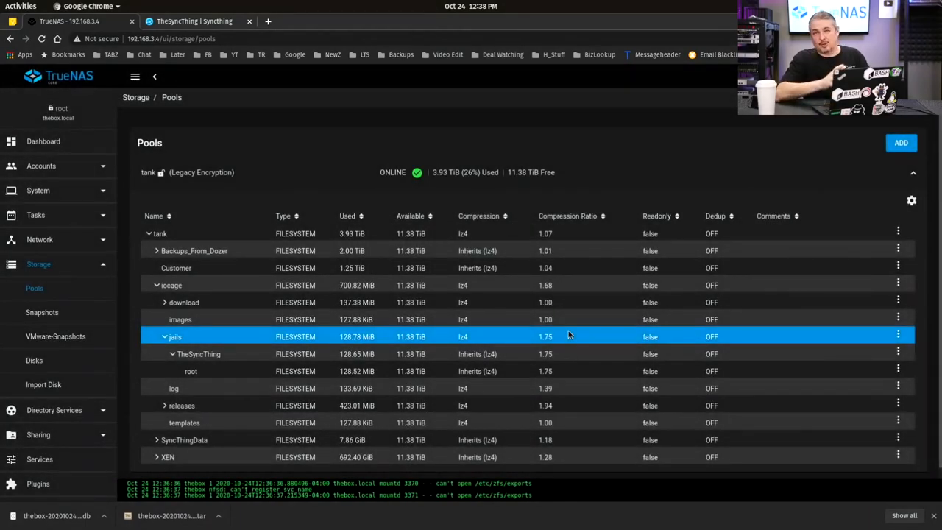
{"action": "left_click", "coordinate": [180, 320]}
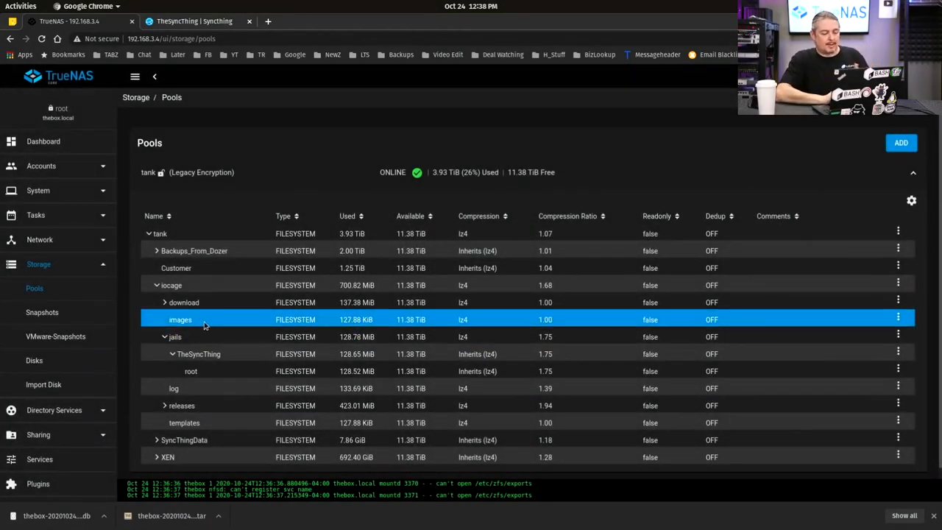
{"action": "left_click", "coordinate": [39, 263]}
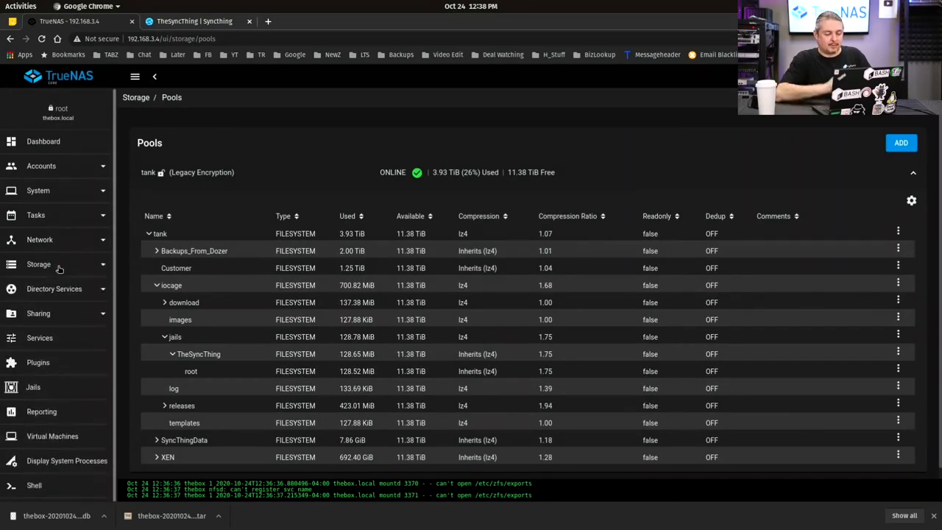
{"action": "mouse_move", "coordinate": [74, 287]}
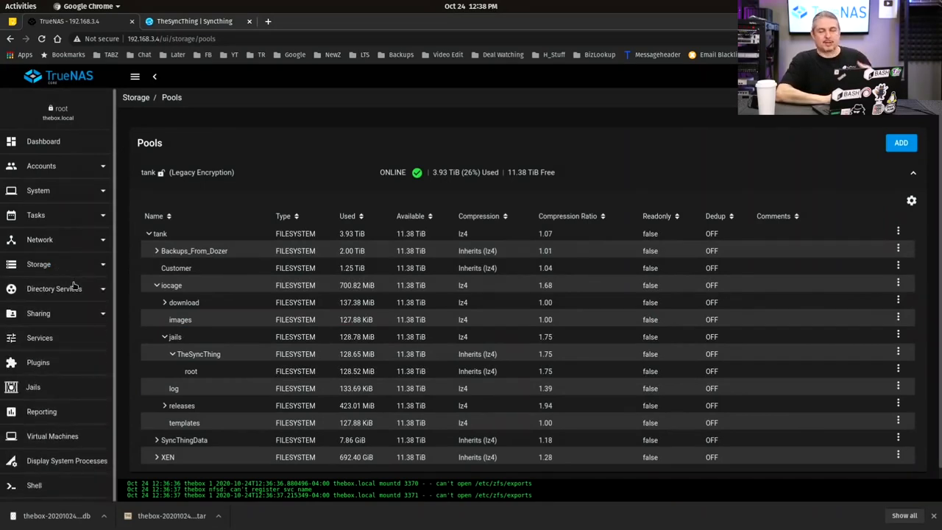
{"action": "mouse_move", "coordinate": [40, 337]}
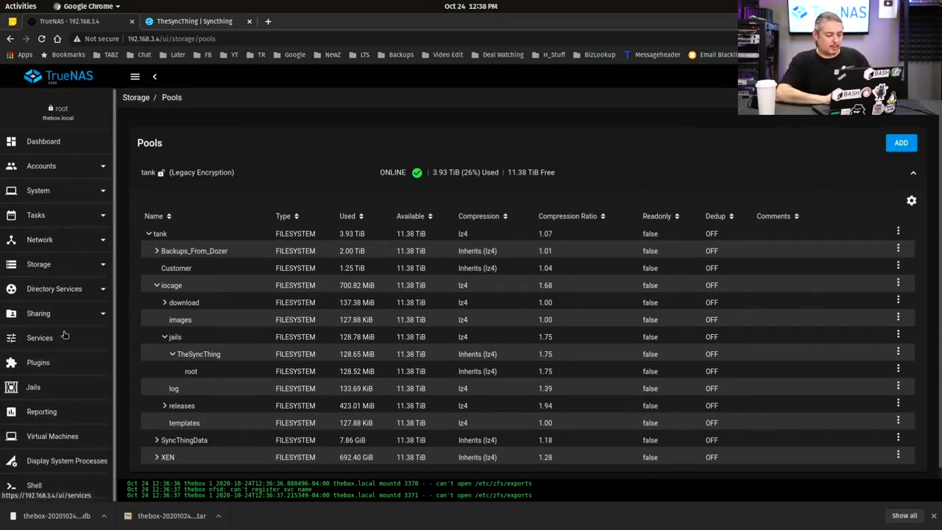
{"action": "mouse_move", "coordinate": [32, 387]}
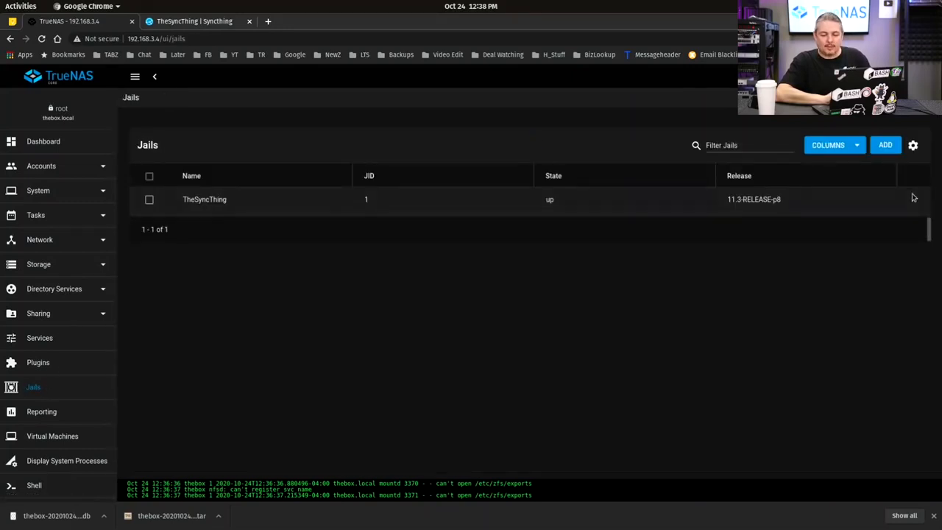
Step: Update TheSyncThing jail to the latest patch, 11.3-RELEASE-p14, from its expanded row
{"action": "left_click", "coordinate": [203, 198]}
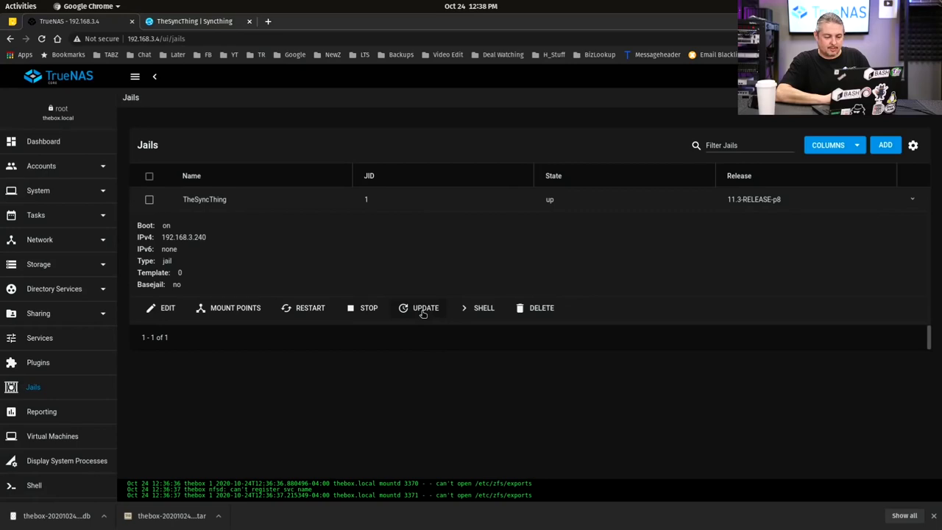
{"action": "left_click", "coordinate": [425, 308]}
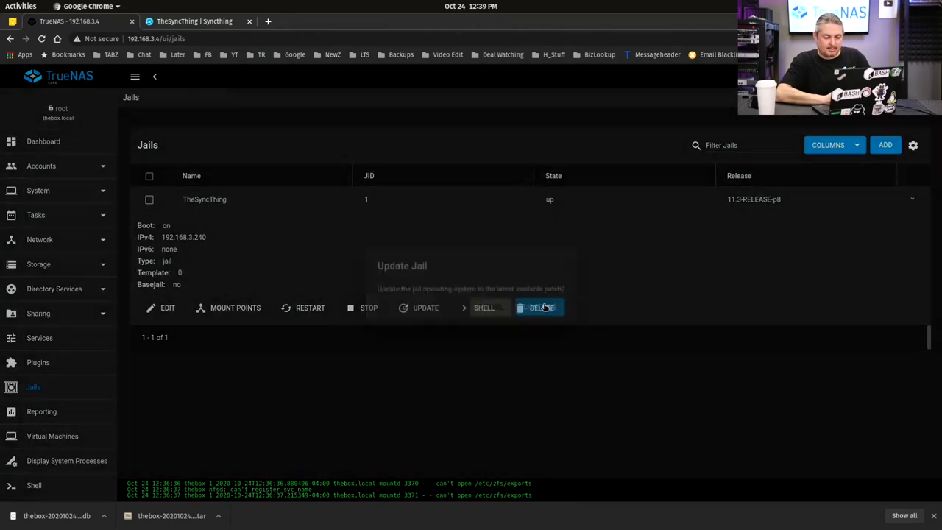
{"action": "left_click", "coordinate": [425, 307]}
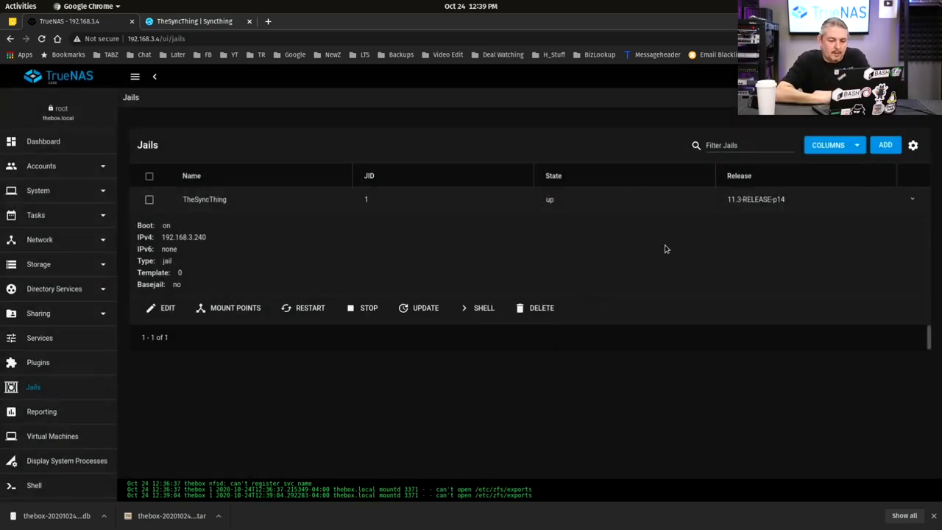
{"action": "mouse_move", "coordinate": [761, 214]}
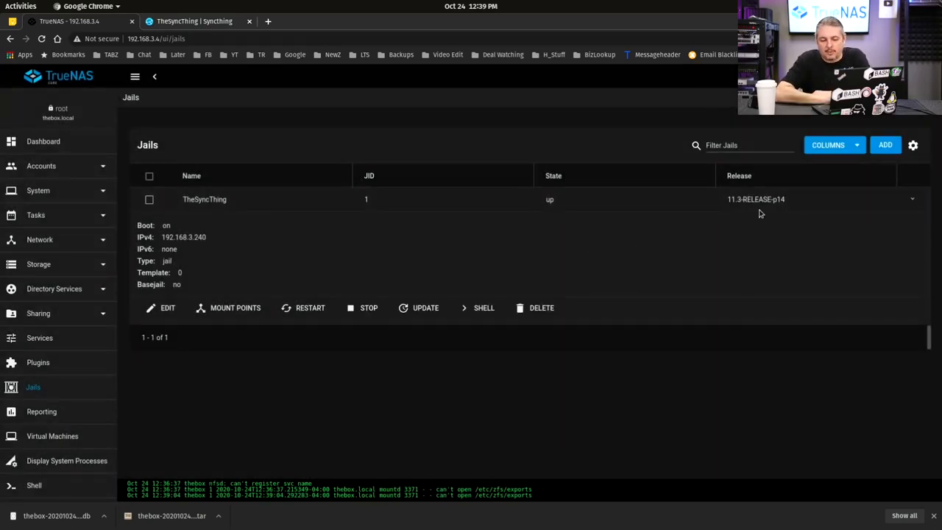
{"action": "mouse_move", "coordinate": [836, 348]}
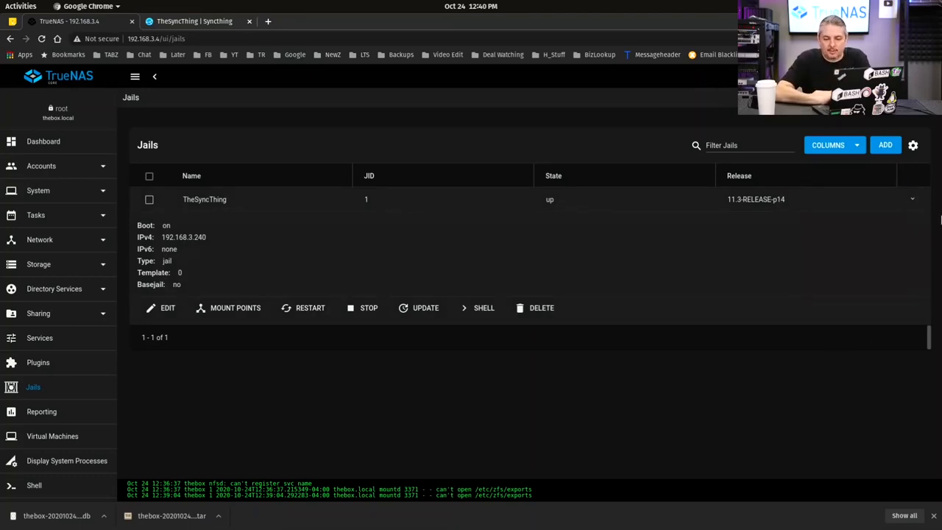
{"action": "left_click", "coordinate": [913, 145]}
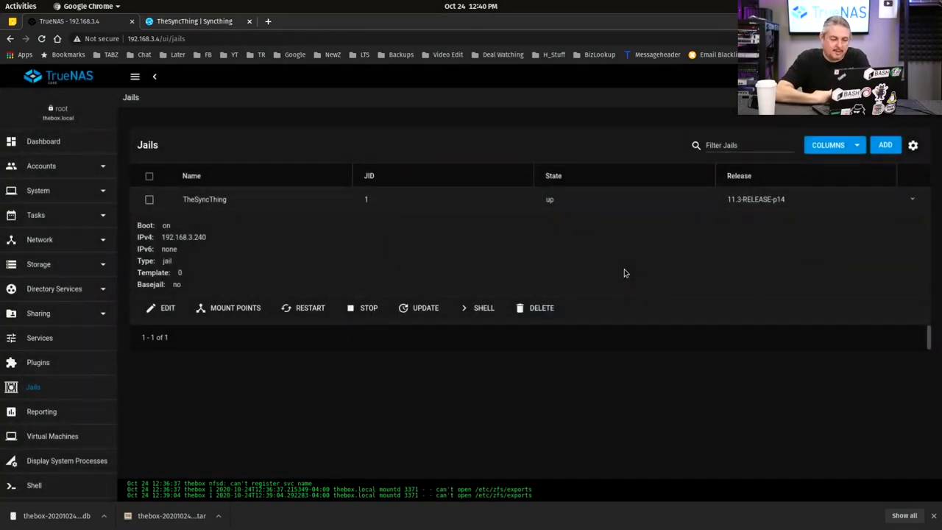
{"action": "mouse_move", "coordinate": [348, 215]}
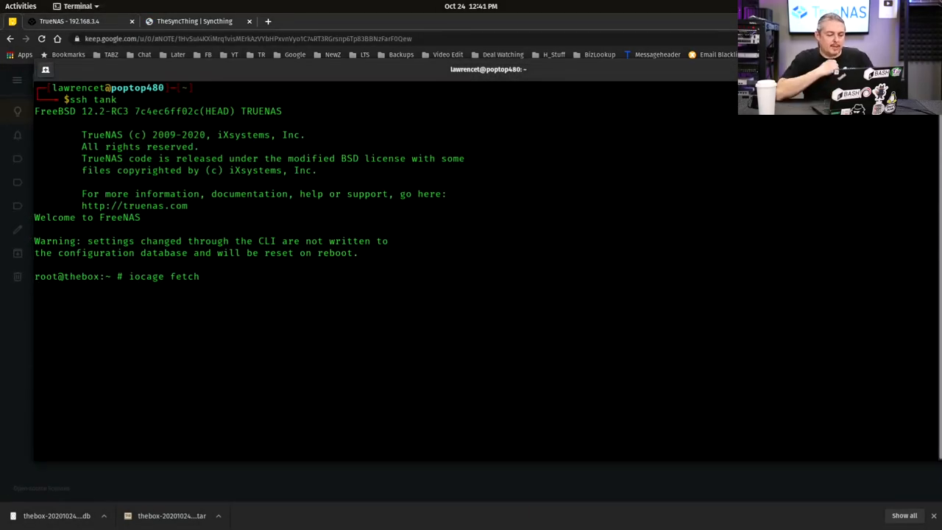
Step: Run iocage fetch and choose option 4 to download the 12.1-RELEASE base
{"action": "key", "text": "Return"}
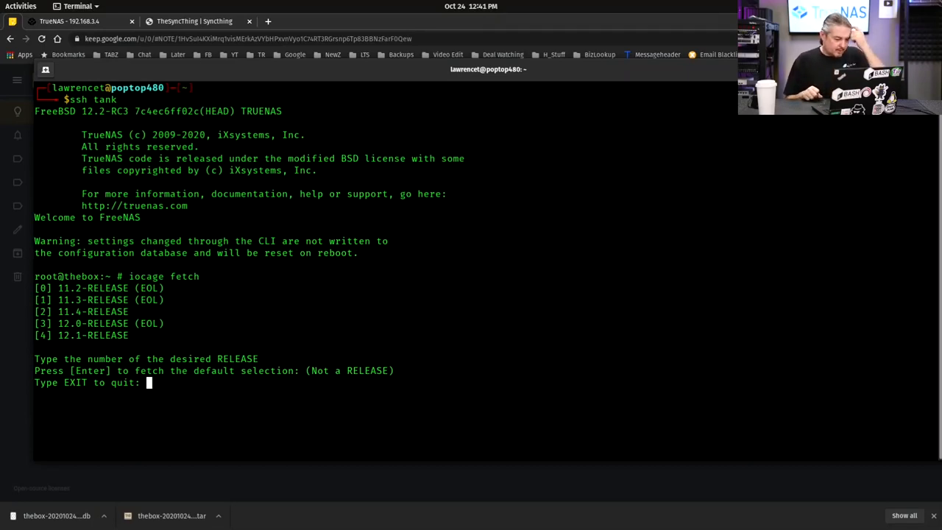
{"action": "type", "text": "4"}
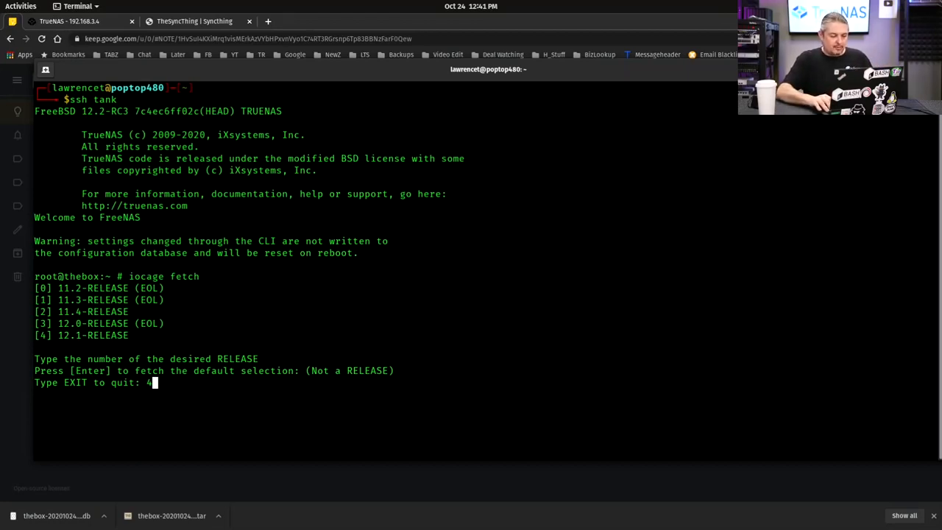
{"action": "key", "text": "Return"}
{"action": "type", "text": "iocage upgrade -r 12.1-RELEASE"}
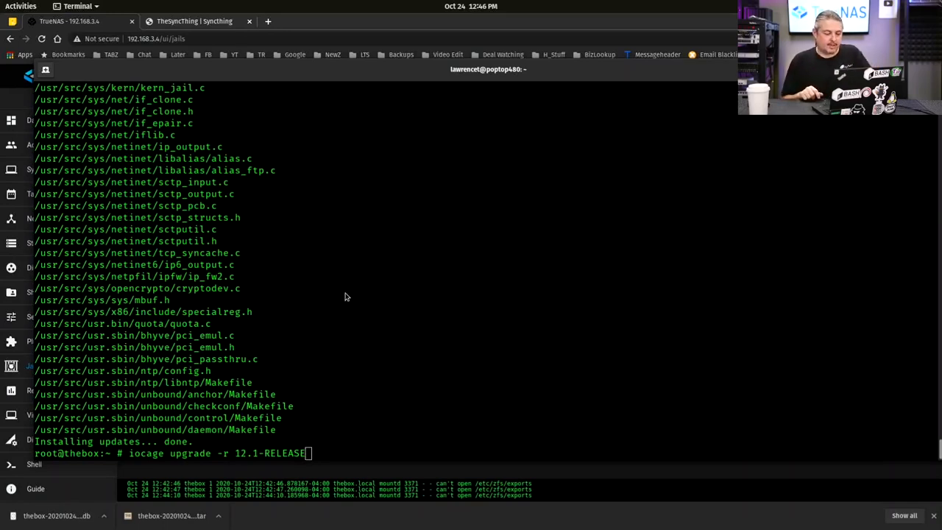
Step: Run 'iocage upgrade -r 12.1-RELEASE TheSyncThing', answering y to component and merge prompts
{"action": "left_click", "coordinate": [85, 6]}
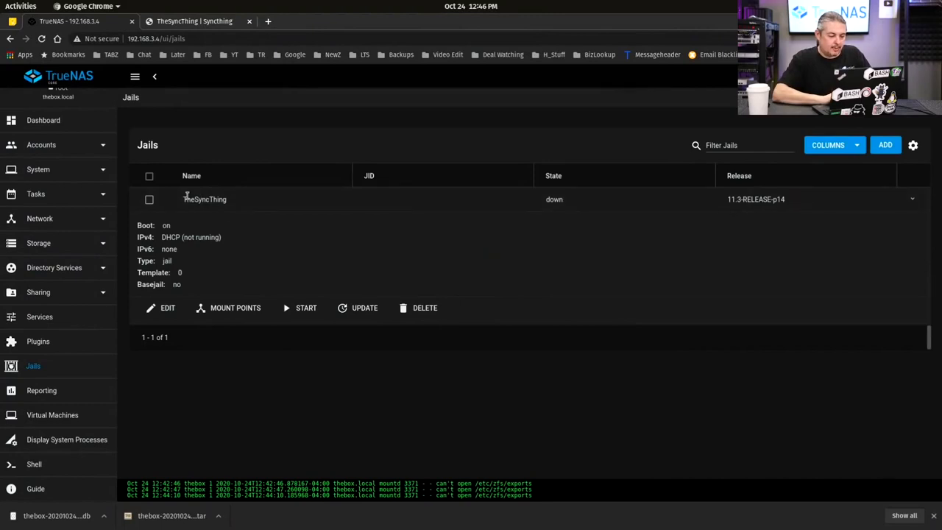
{"action": "double_click", "coordinate": [205, 199]}
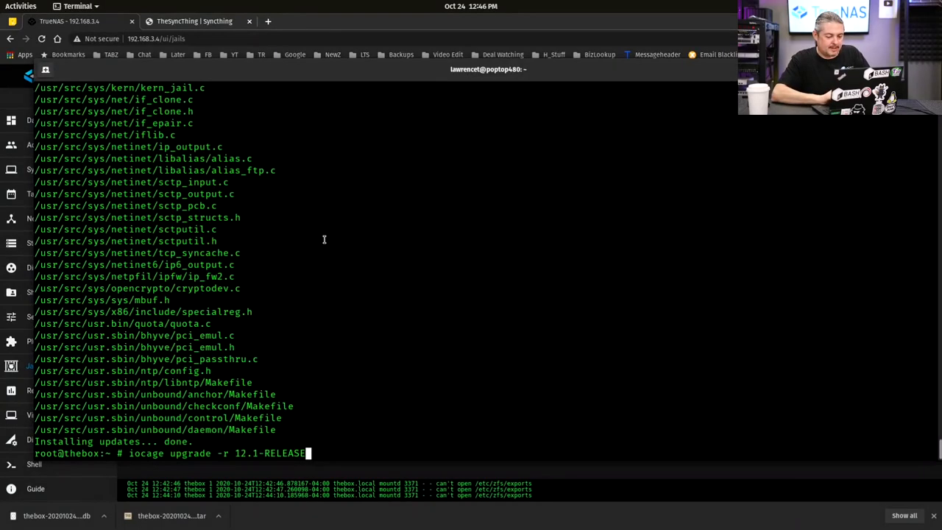
{"action": "type", "text": "TheSyncThing"}
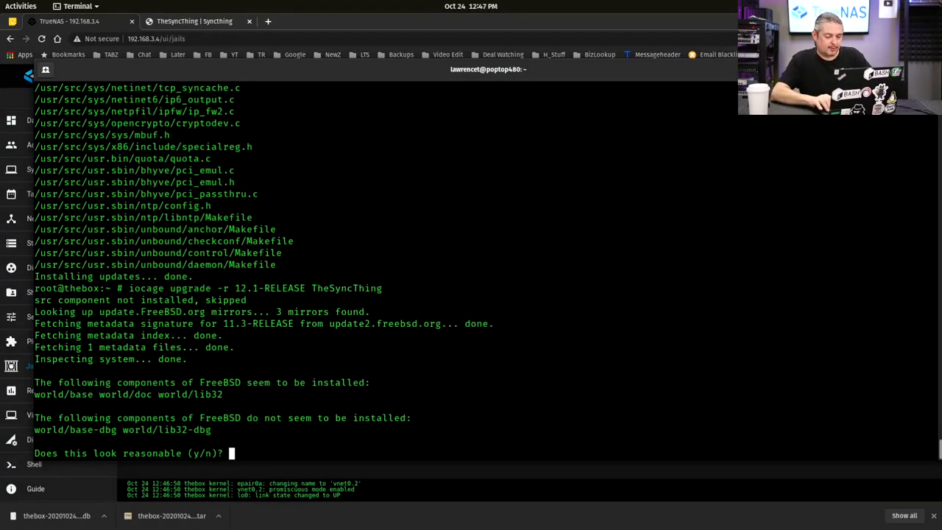
{"action": "type", "text": "y"}
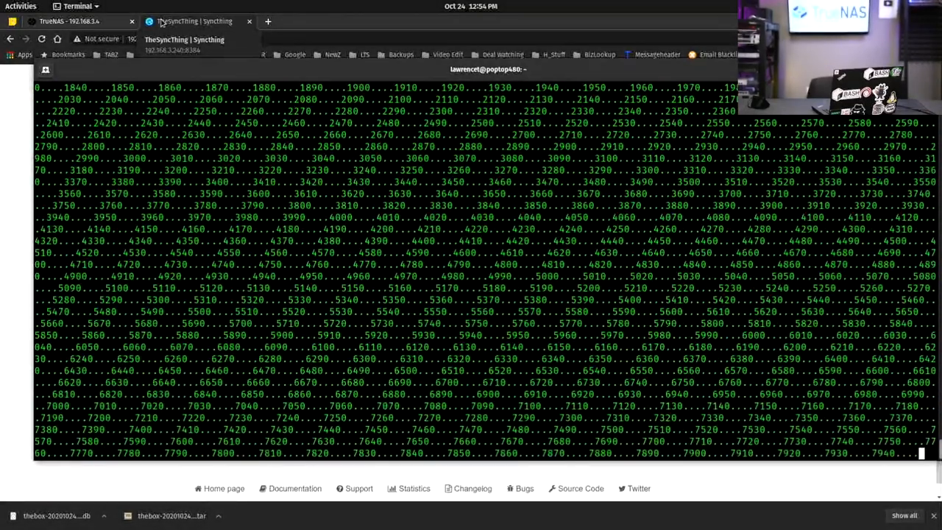
{"action": "scroll", "scroll_direction": "down", "scroll_amount": 3}
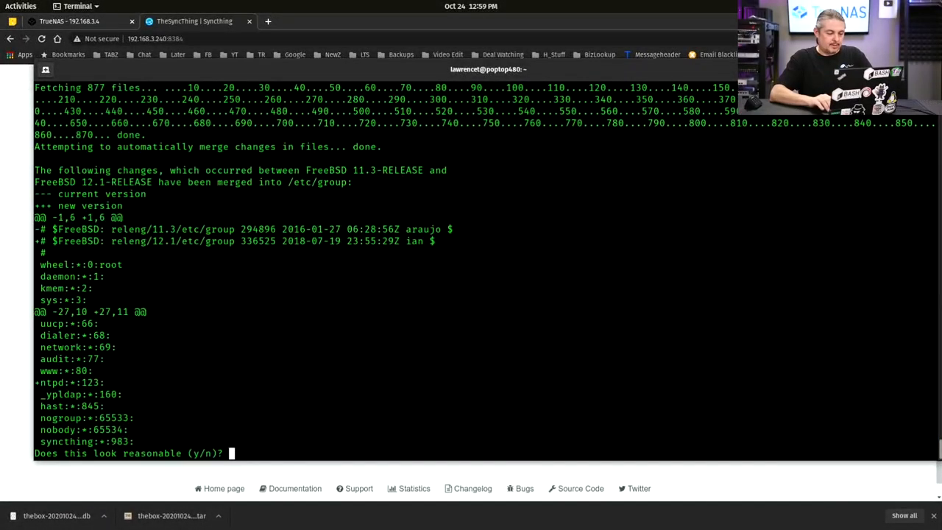
{"action": "type", "text": "y"}
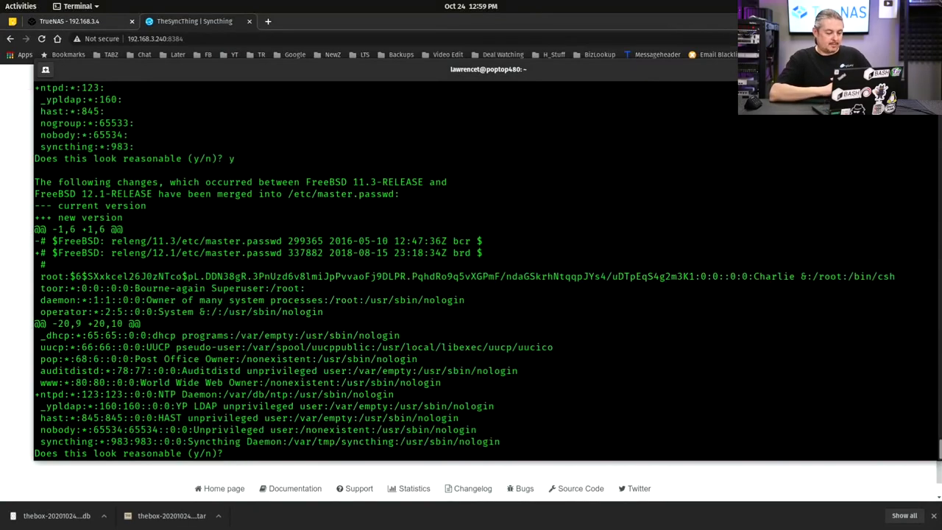
{"action": "type", "text": "y"}
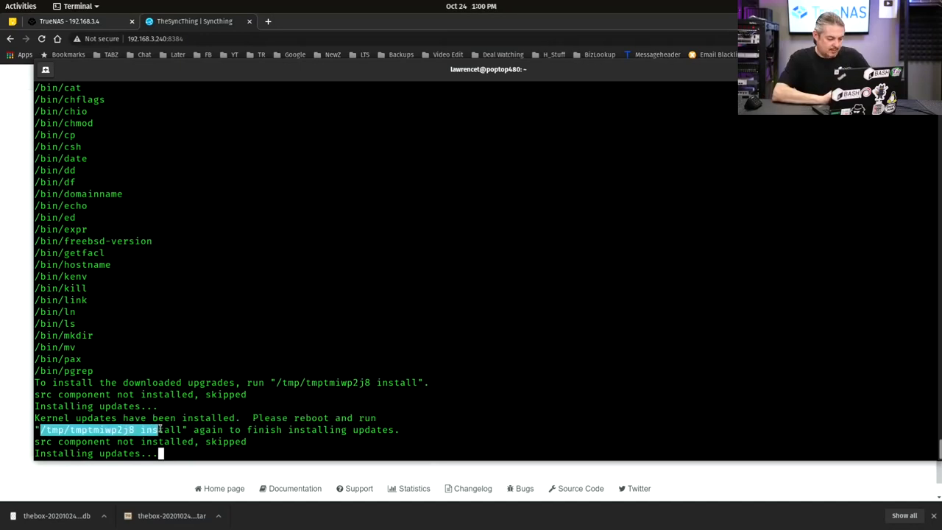
Step: Run the suggested '/tmp/tmptmiwp2j8 install' to finish the upgrade to 12.1-RELEASE-p10
{"action": "right_click", "coordinate": [110, 429]}
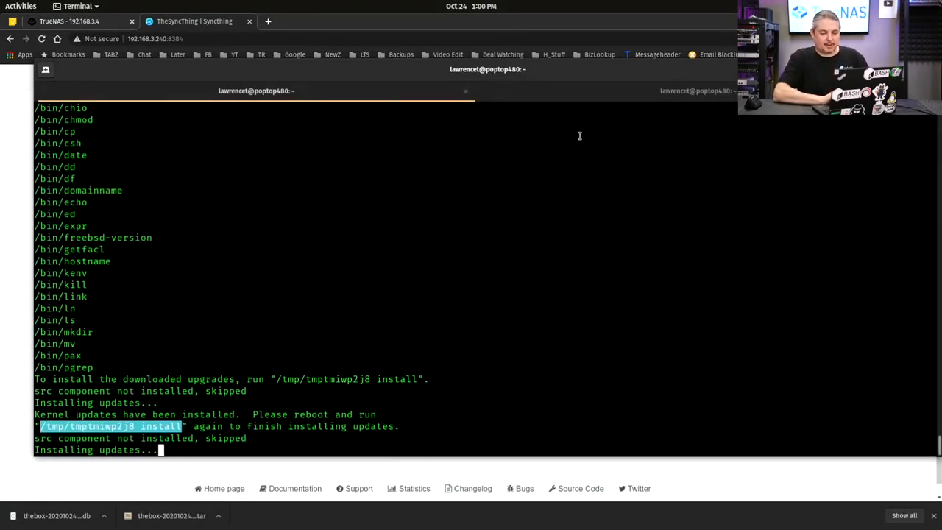
{"action": "left_click", "coordinate": [695, 91]}
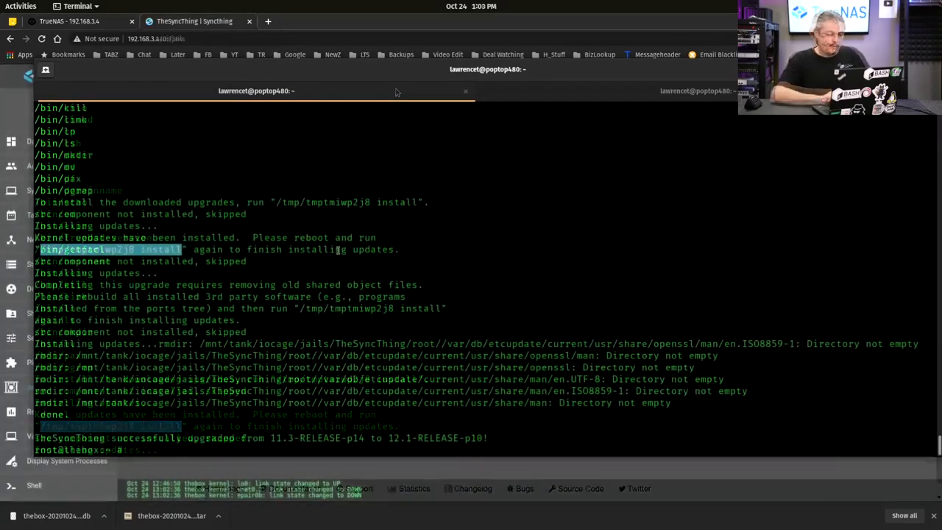
{"action": "type", "text": "/tmp/tmptmiwp2j8 install"}
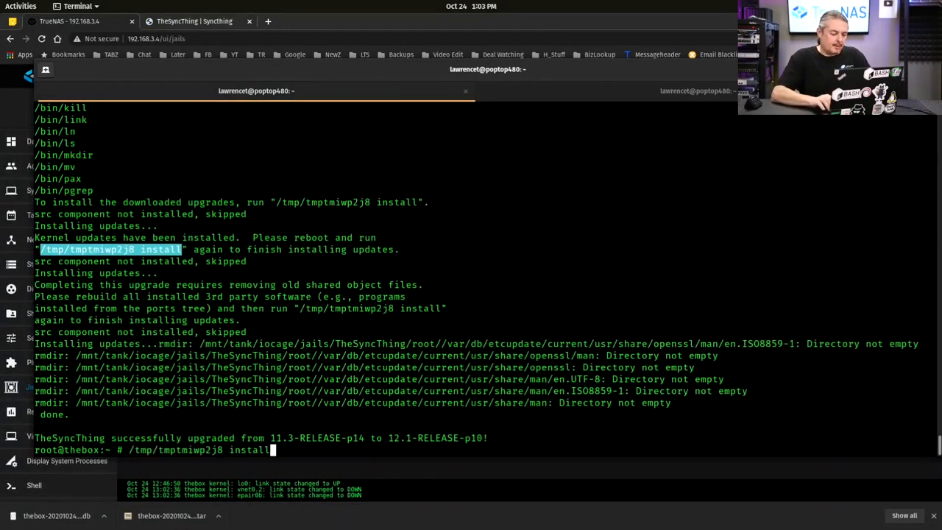
{"action": "key", "text": "Return"}
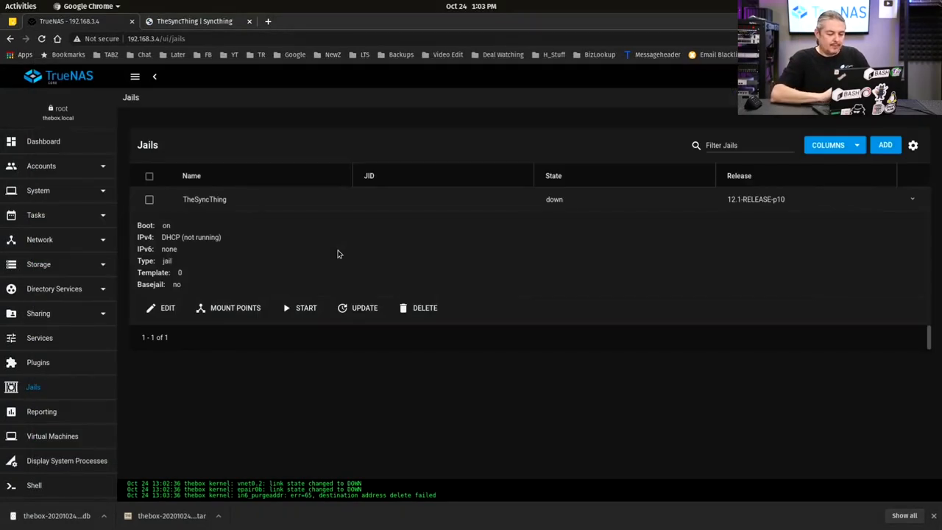
Step: Start TheSyncThing jail, confirm Syncthing is running, and note release 12.1-RELEASE-p10
{"action": "left_click", "coordinate": [306, 308]}
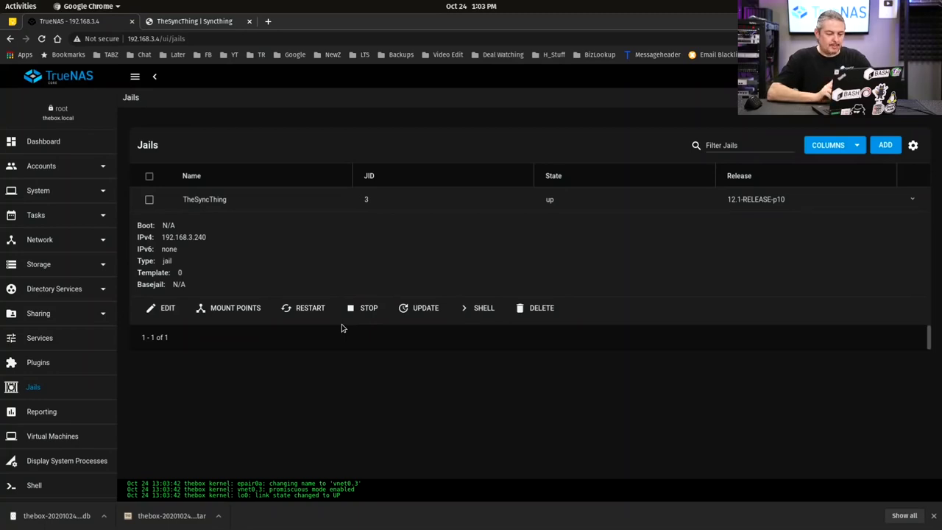
{"action": "left_click", "coordinate": [483, 308]}
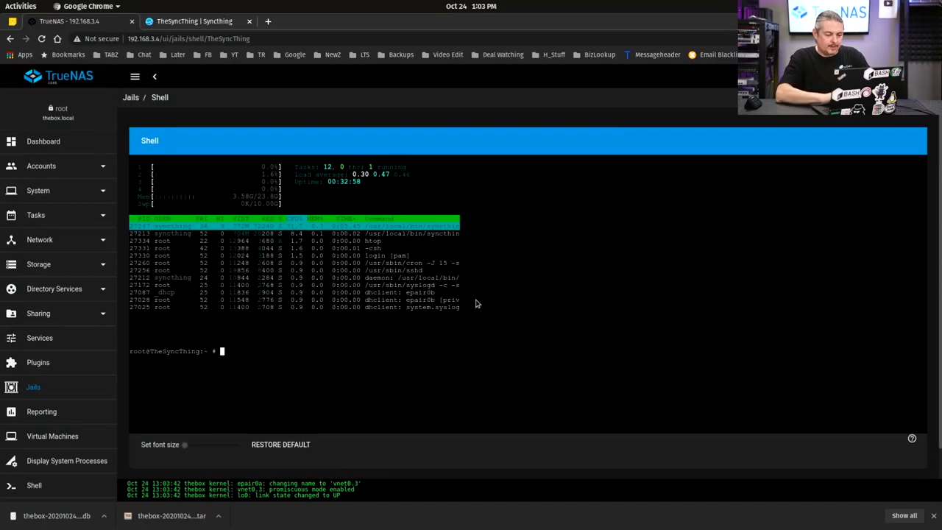
{"action": "left_click", "coordinate": [195, 21]}
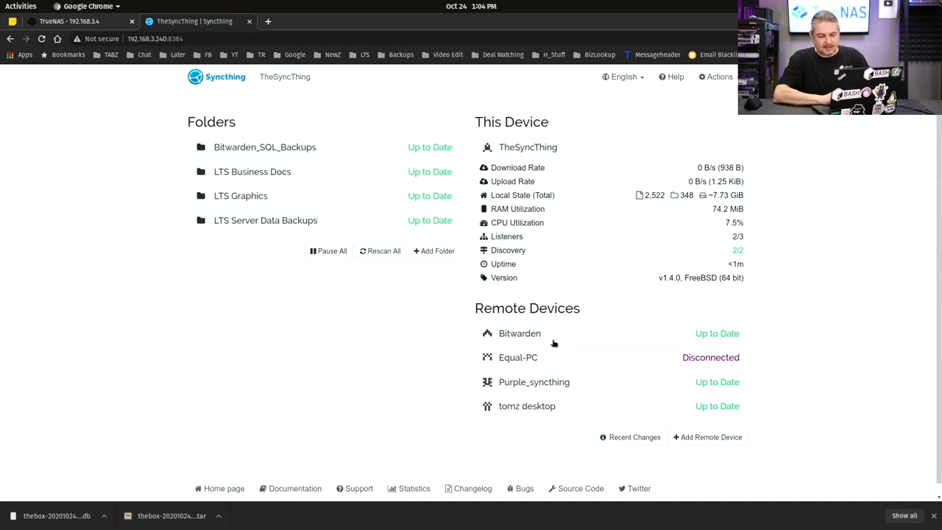
{"action": "mouse_move", "coordinate": [562, 384]}
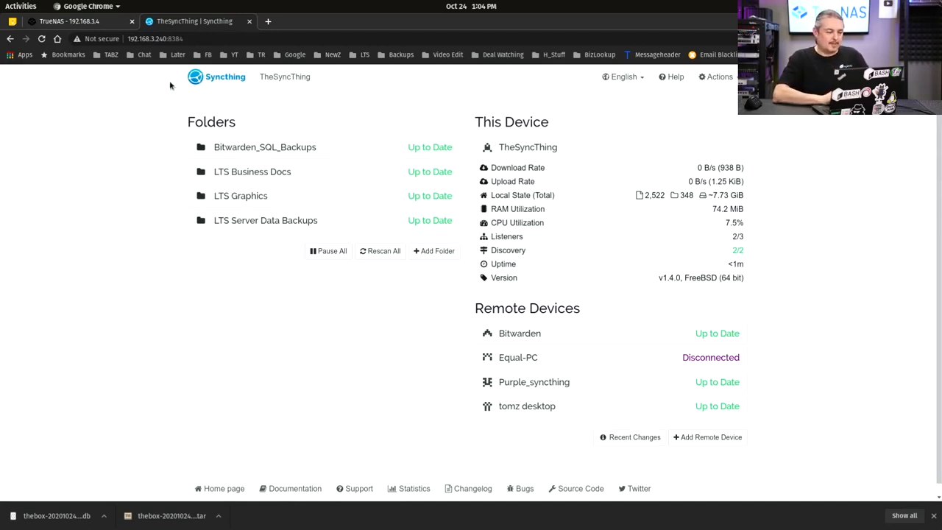
{"action": "left_click", "coordinate": [68, 20]}
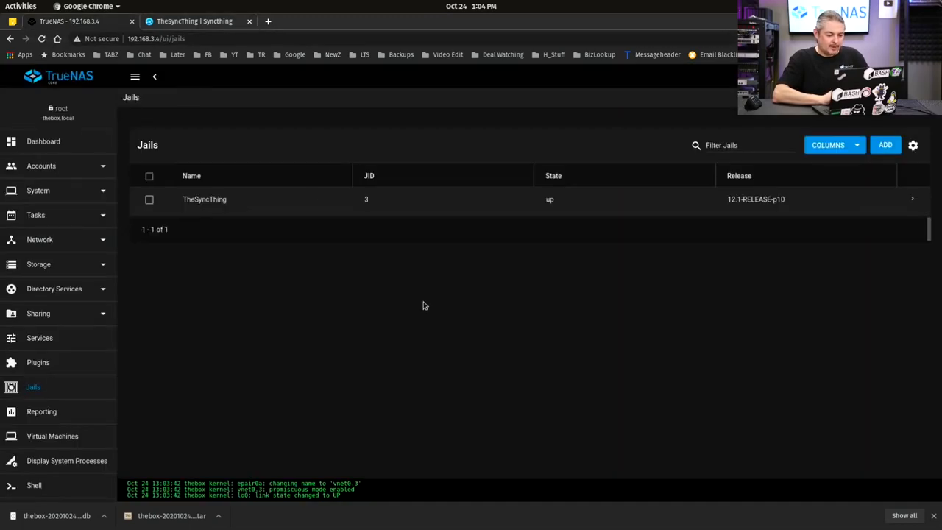
{"action": "double_click", "coordinate": [733, 199]}
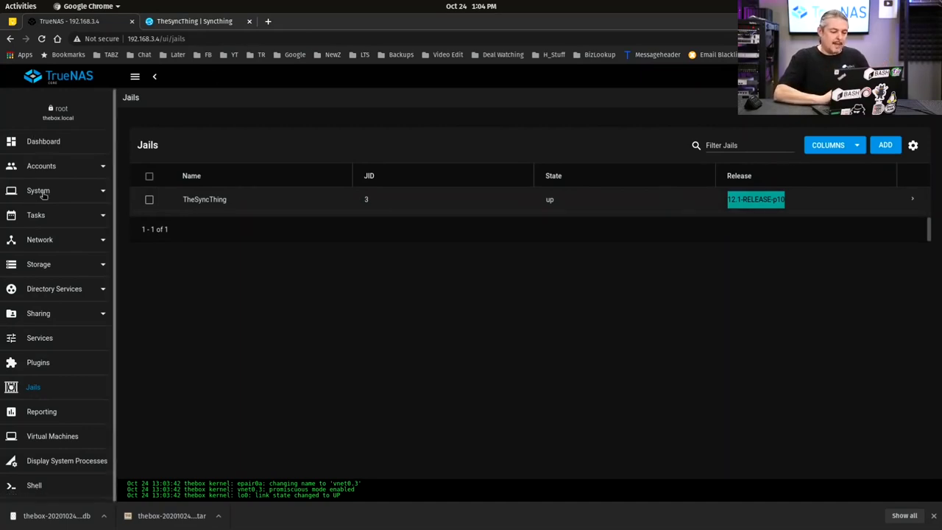
Step: Go to System > General and scroll to the SAVE CONFIG backup button
{"action": "left_click", "coordinate": [39, 191]}
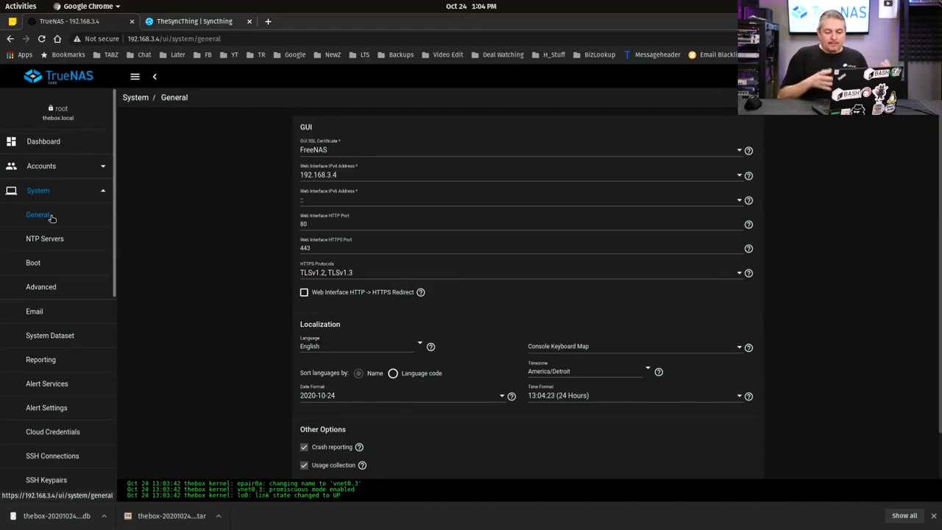
{"action": "mouse_move", "coordinate": [197, 310]}
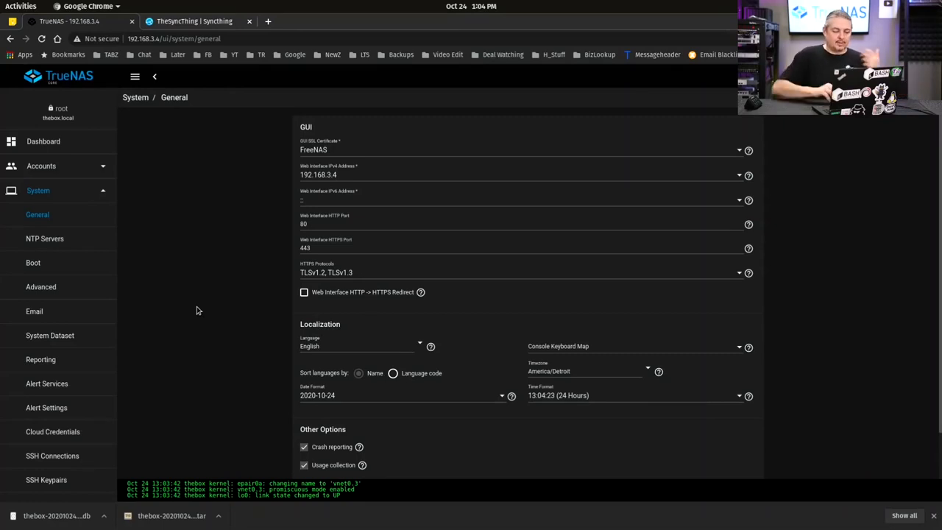
{"action": "scroll", "scroll_direction": "down", "scroll_amount": 3}
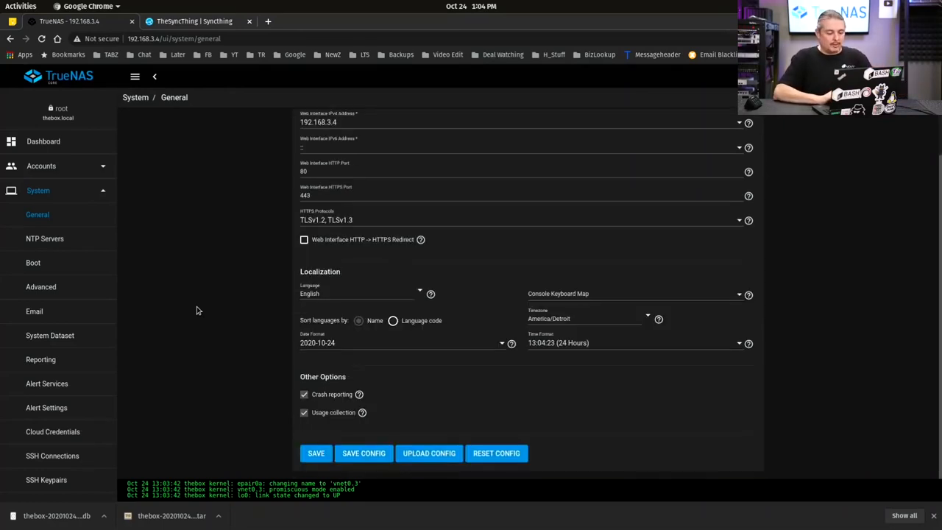
{"action": "left_click", "coordinate": [38, 190]}
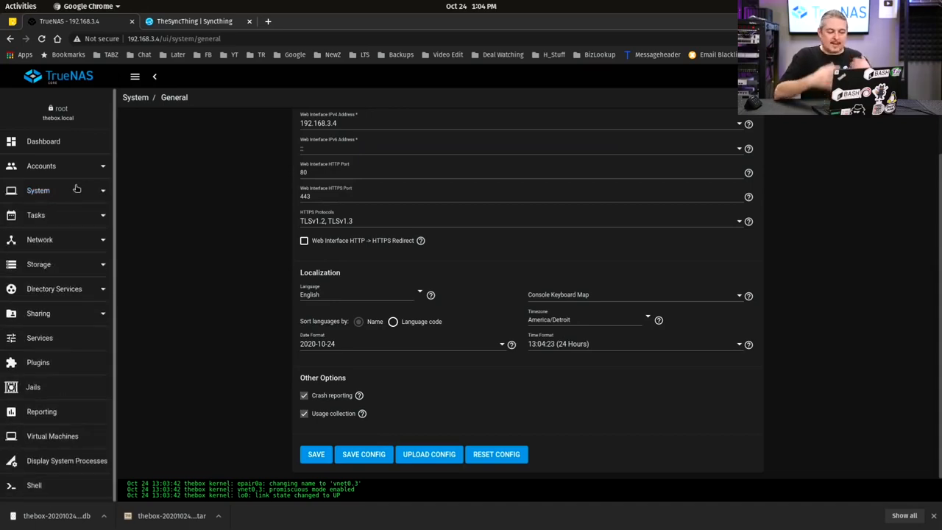
{"action": "mouse_move", "coordinate": [203, 285]}
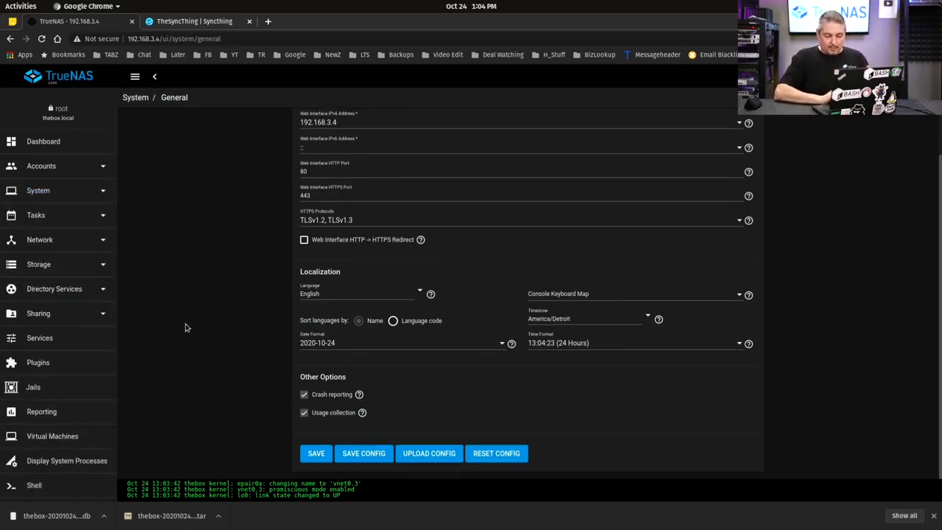
{"action": "left_click", "coordinate": [32, 386]}
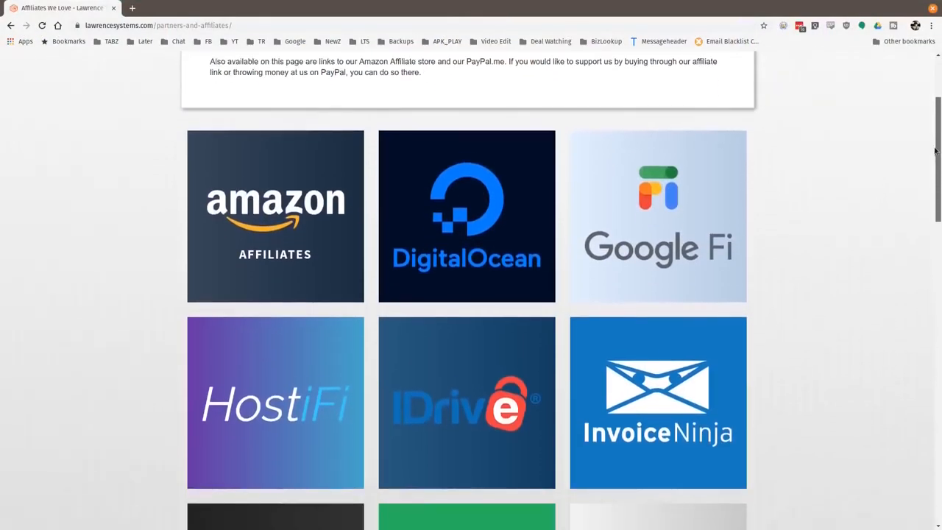
Step: Scroll down the Lawrence Systems partners and affiliates page to the PayPal.me, Linode and Netgate tiles
{"action": "scroll", "scroll_direction": "down", "scroll_amount": 3}
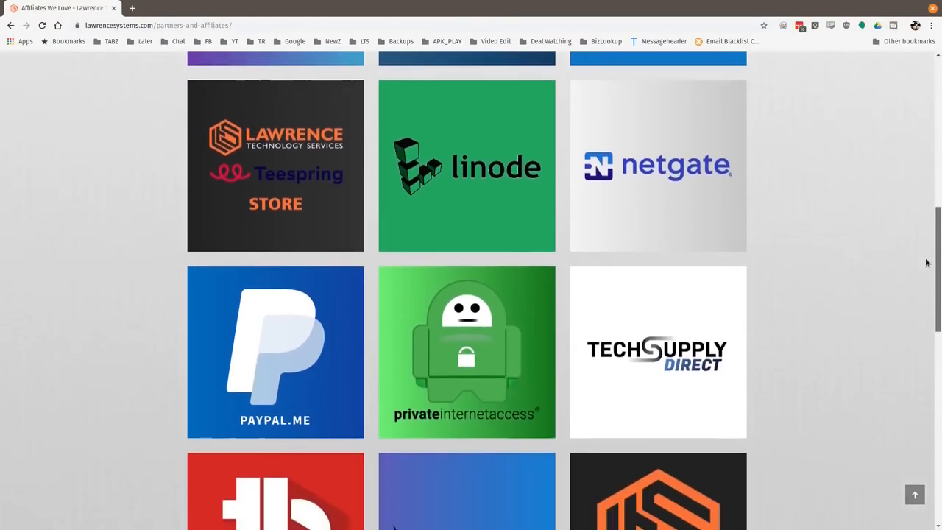
{"action": "scroll", "scroll_direction": "down", "scroll_amount": 3}
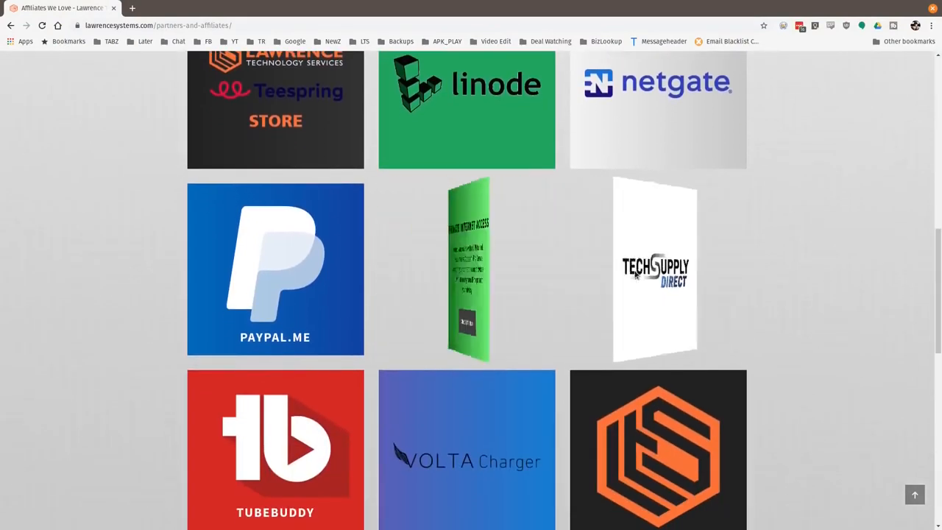